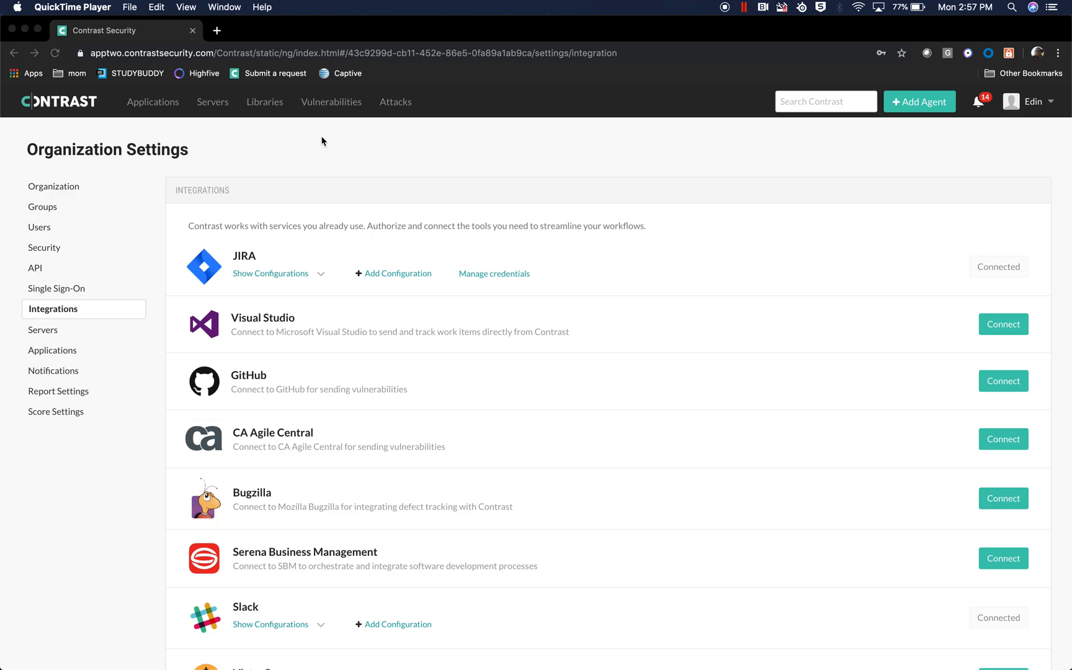
mouse_move(125, 232)
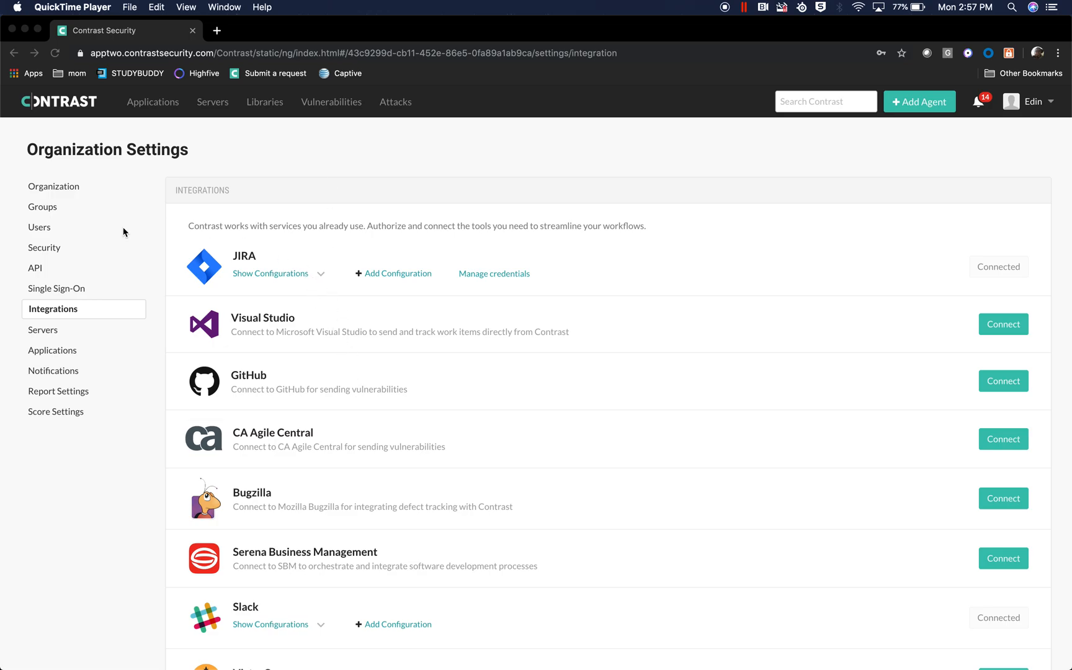
- List the existing Jira configurations, revealing EdinDemoDotNEt covering all applications
left_click(1031, 102)
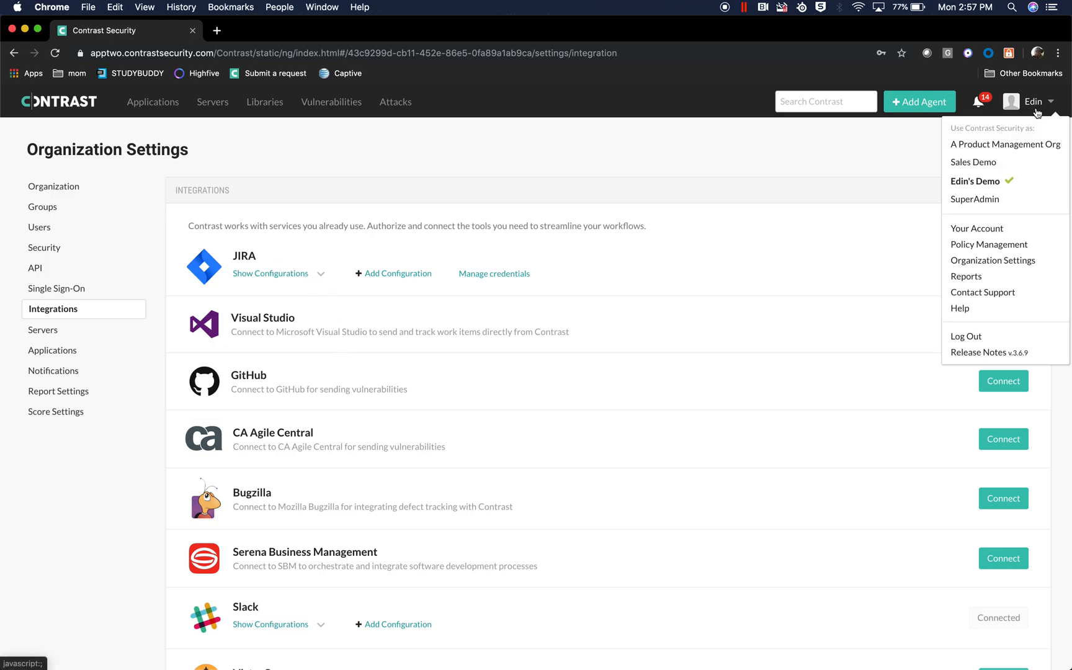
left_click(323, 126)
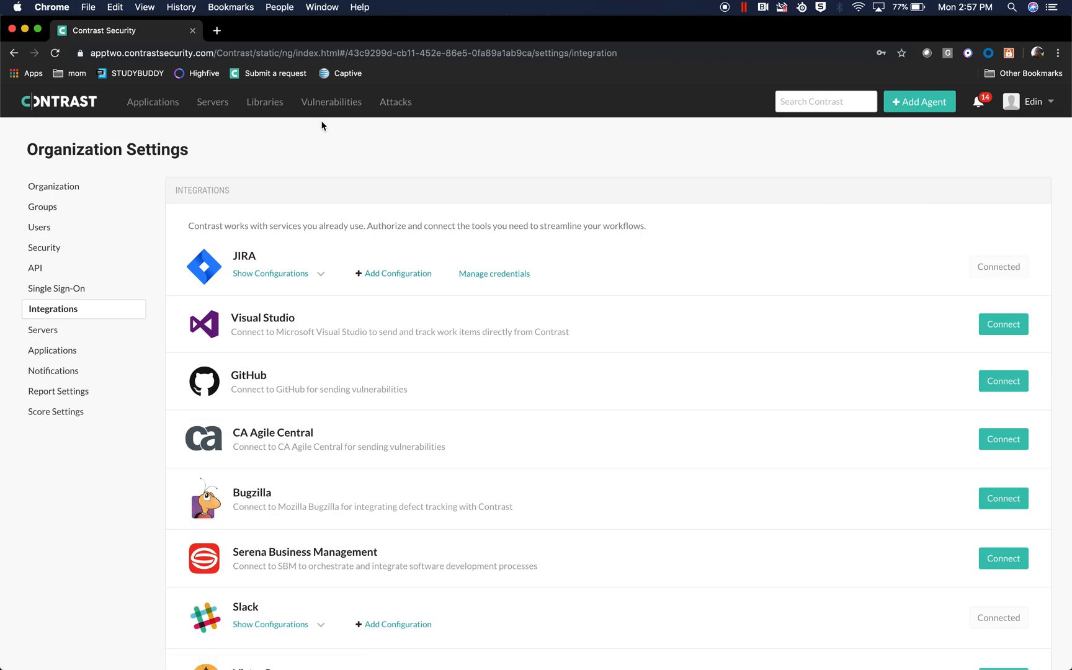
left_click(270, 273)
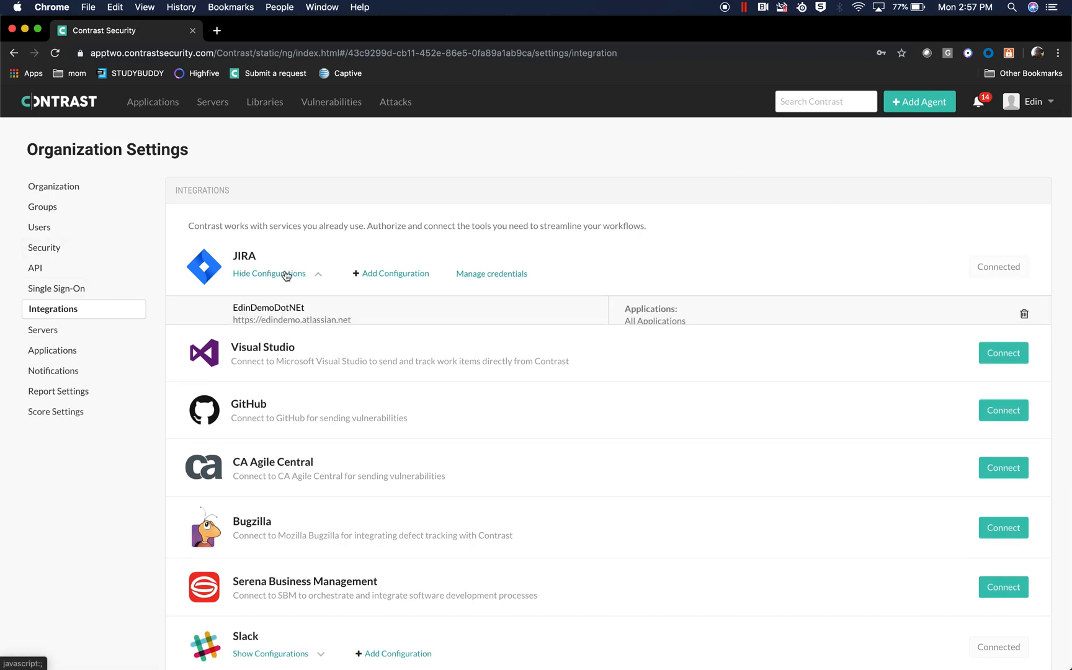
- Review the EdinDemoDotNEt Jira connection: project FakeBugs, two-way integration, High/Critical auto-tickets
left_click(269, 313)
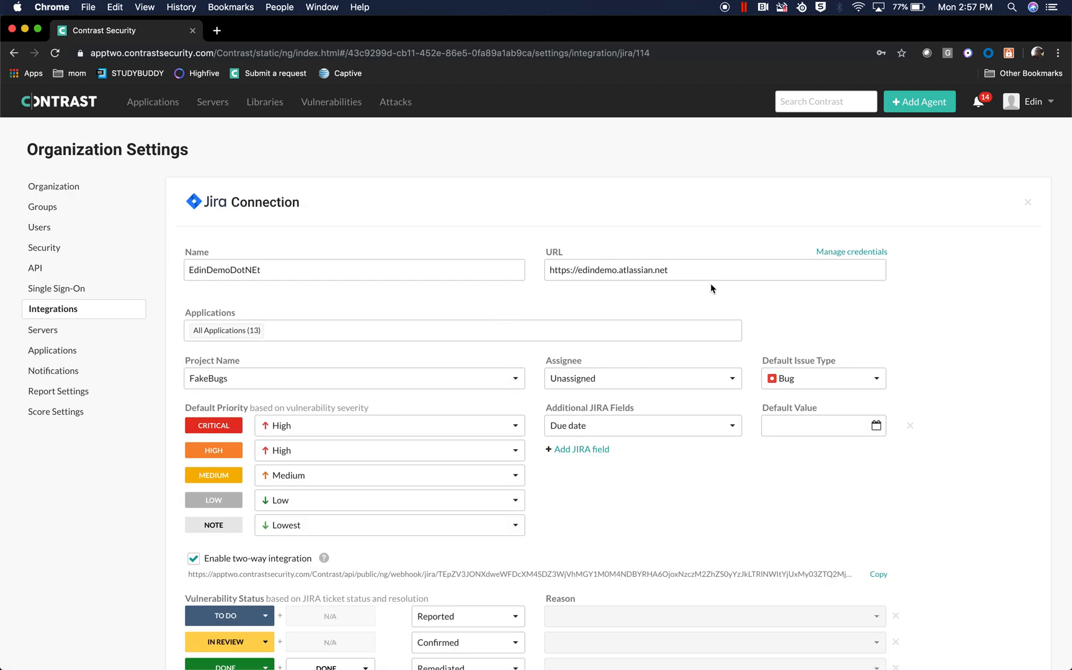
mouse_move(533, 324)
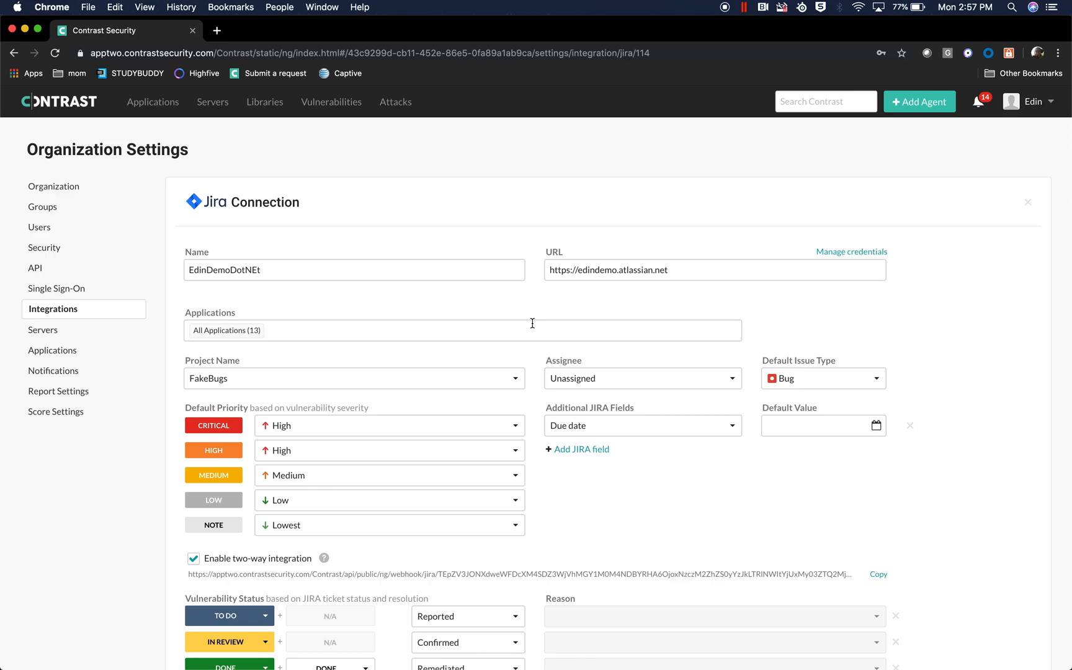
scroll("down", 3)
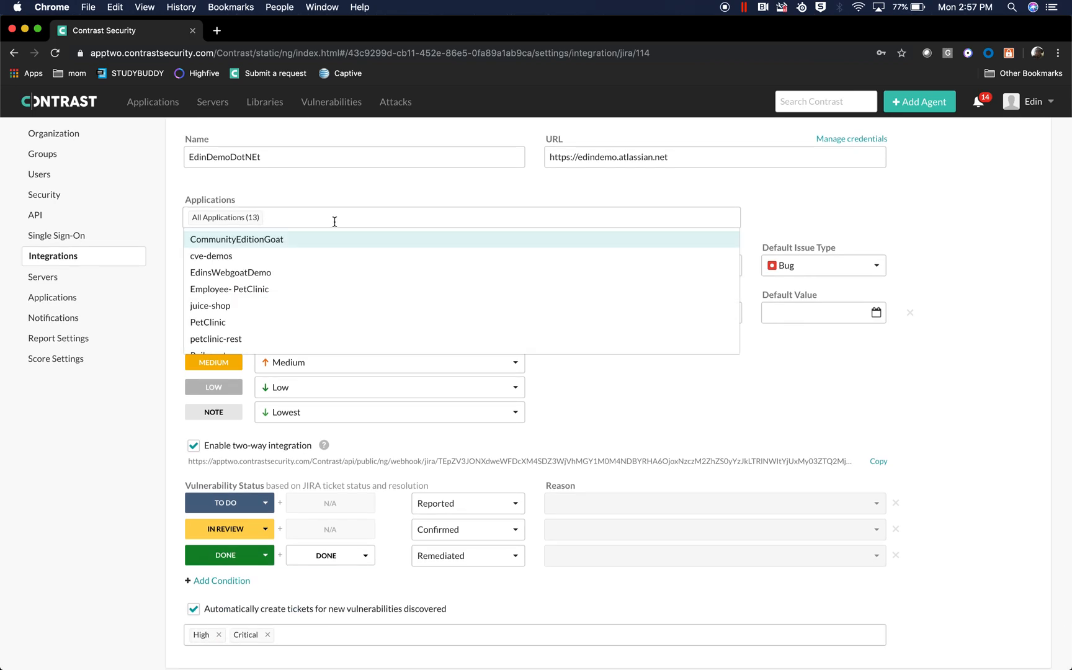
mouse_move(861, 198)
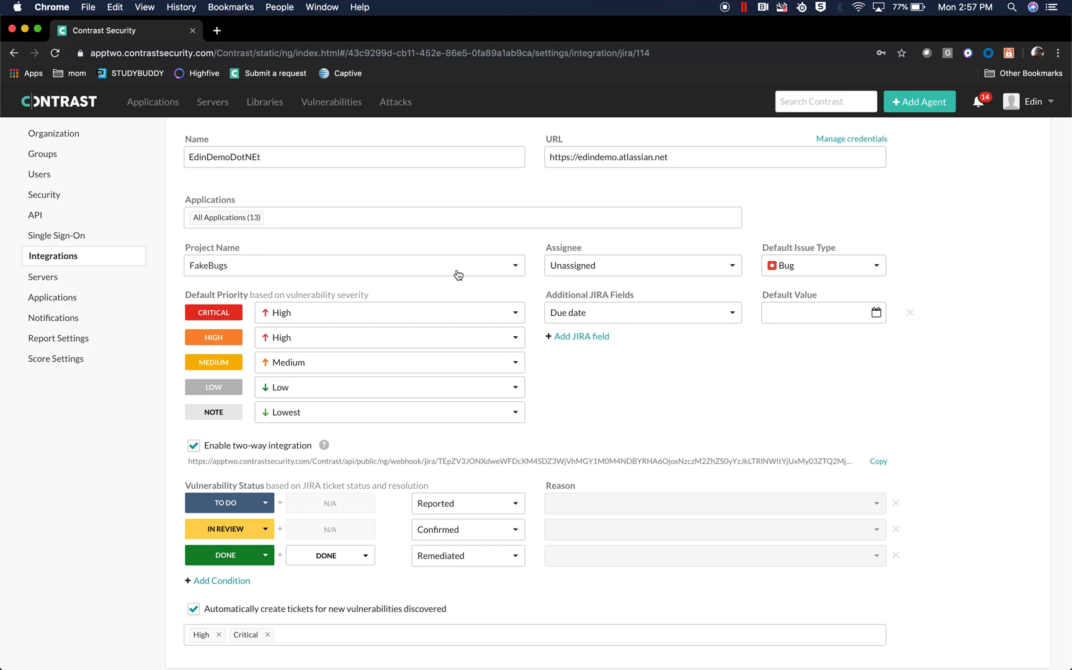
left_click(353, 266)
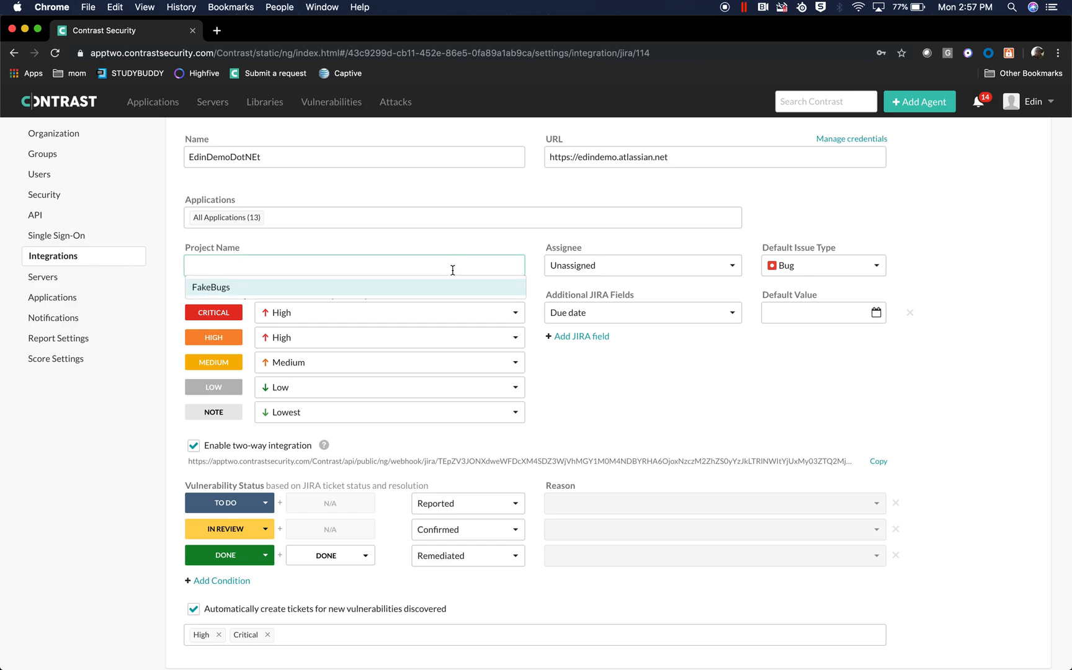
mouse_move(696, 422)
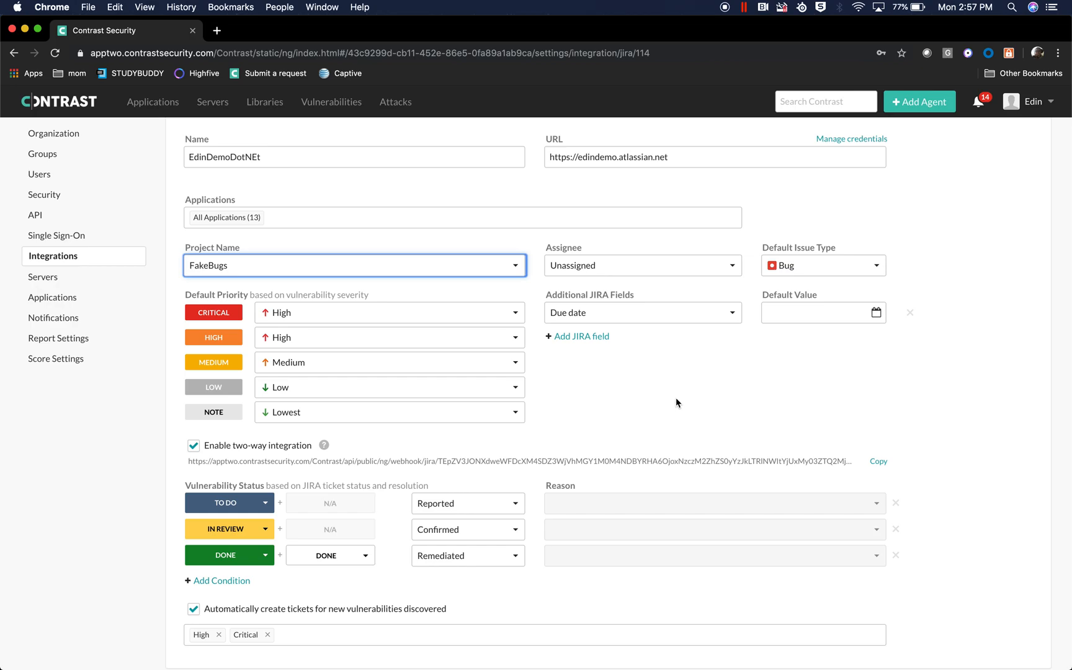
mouse_move(640, 269)
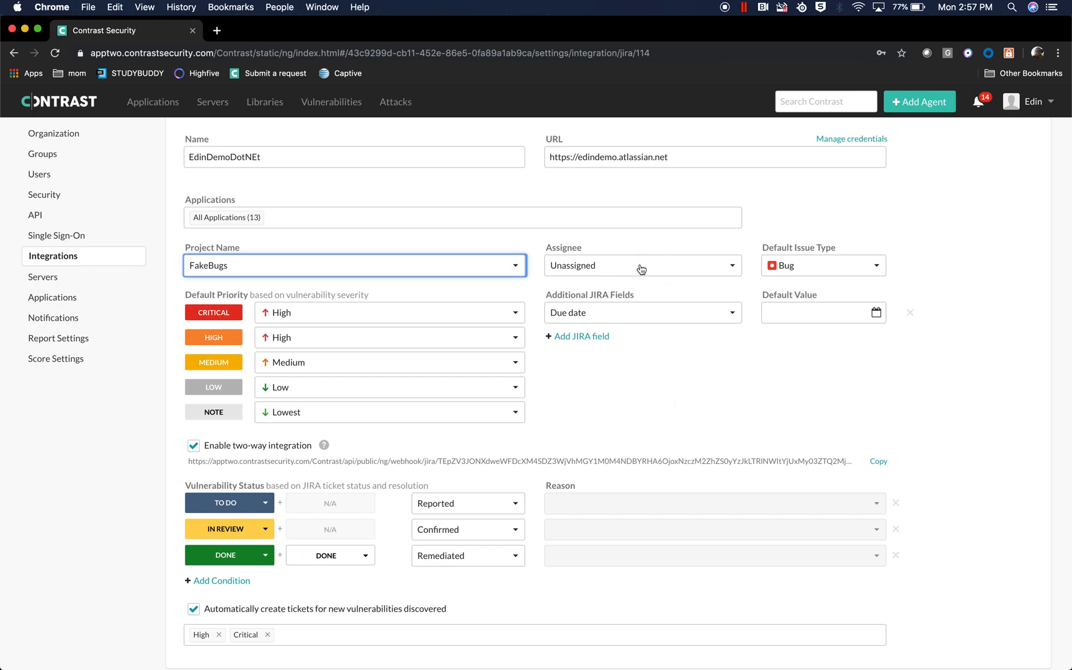
mouse_move(487, 305)
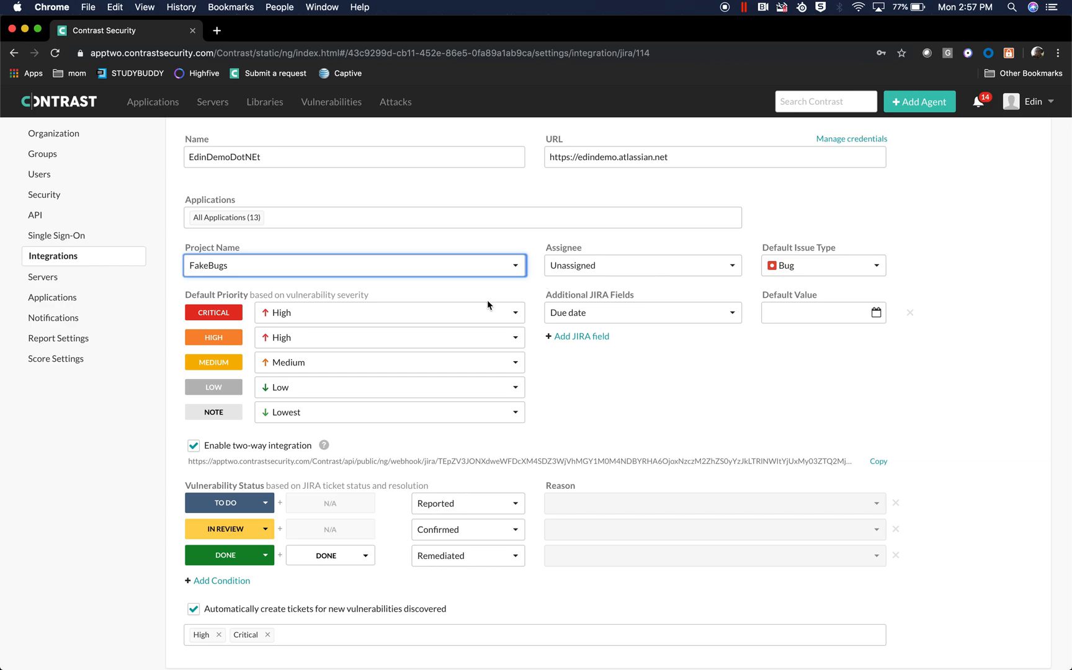
mouse_move(307, 314)
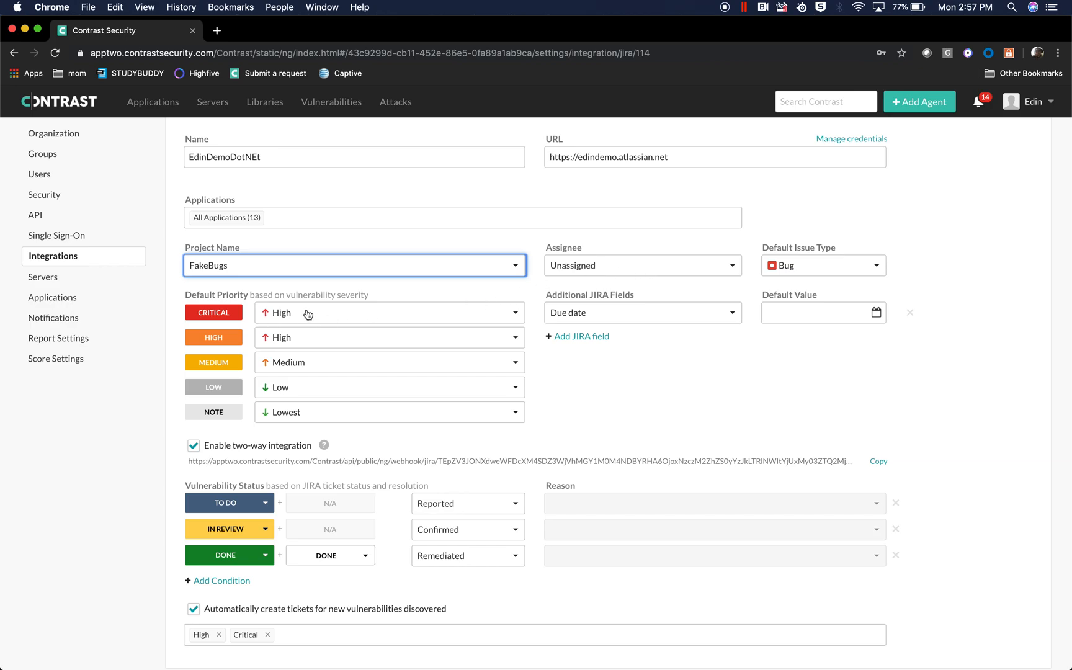
mouse_move(267, 334)
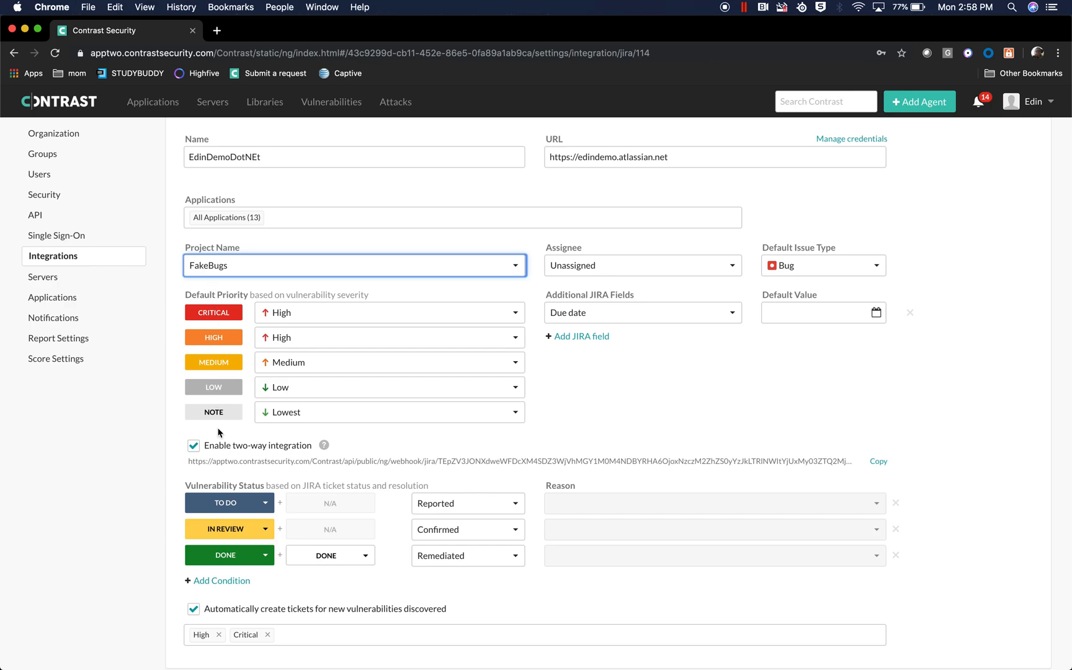
mouse_move(312, 425)
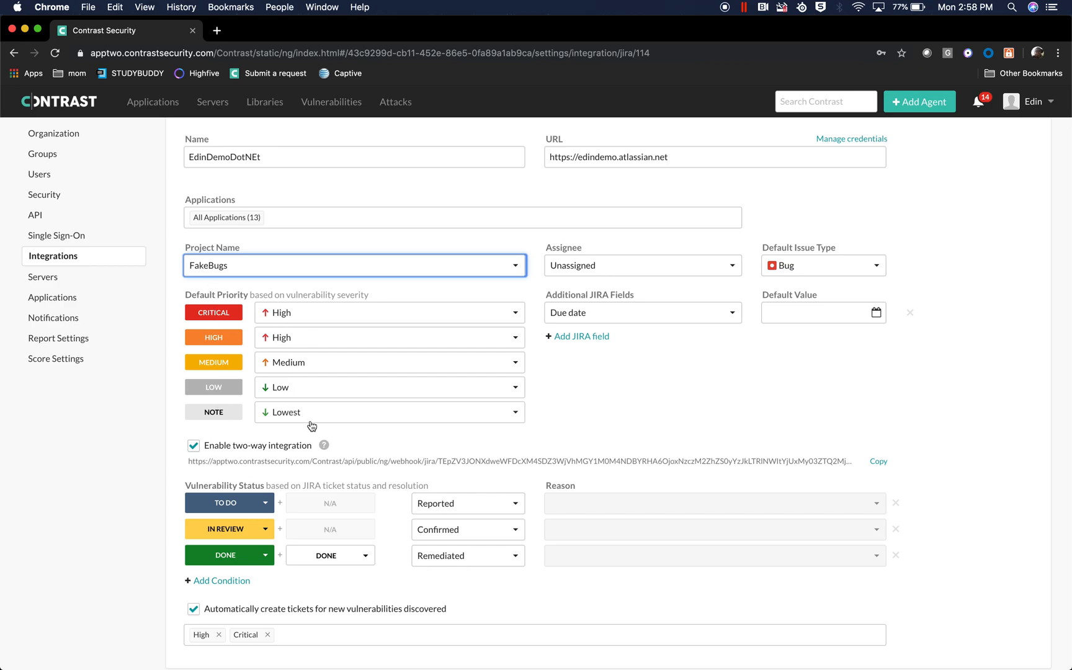
mouse_move(768, 322)
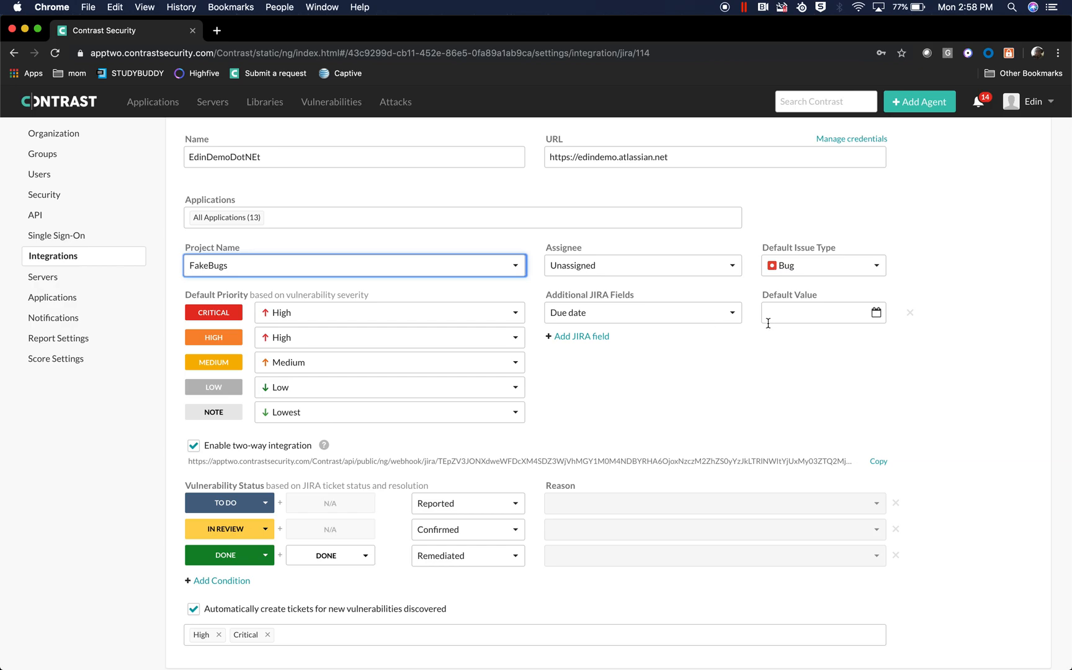
- Leave the Jira connection unchanged and bring up the WebGoat.NET demo site
scroll("down", 3)
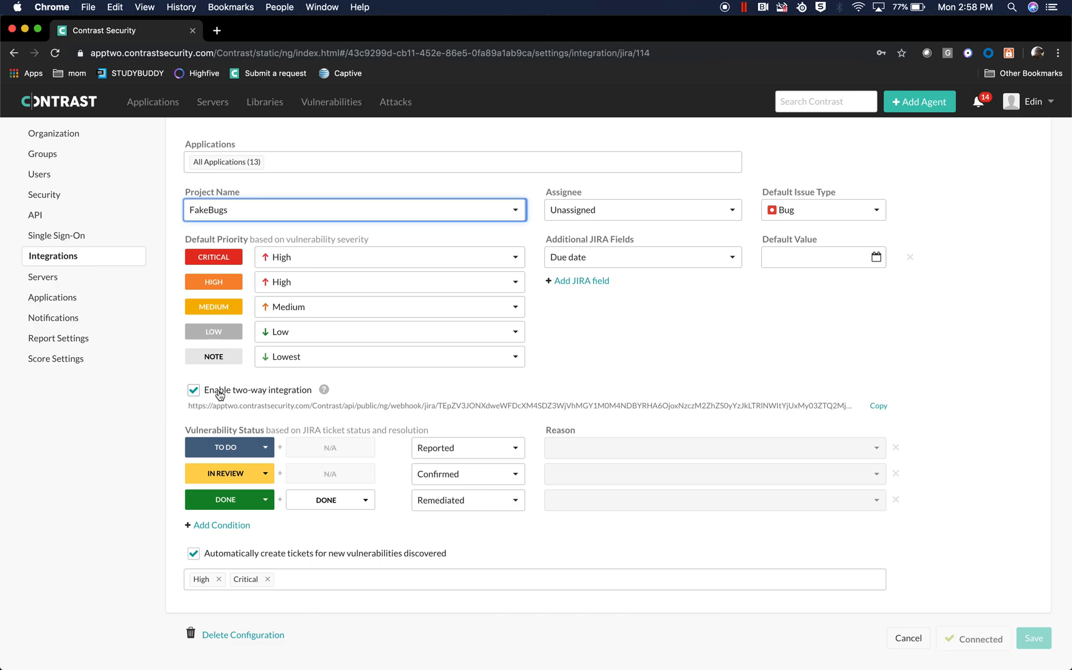
mouse_move(386, 512)
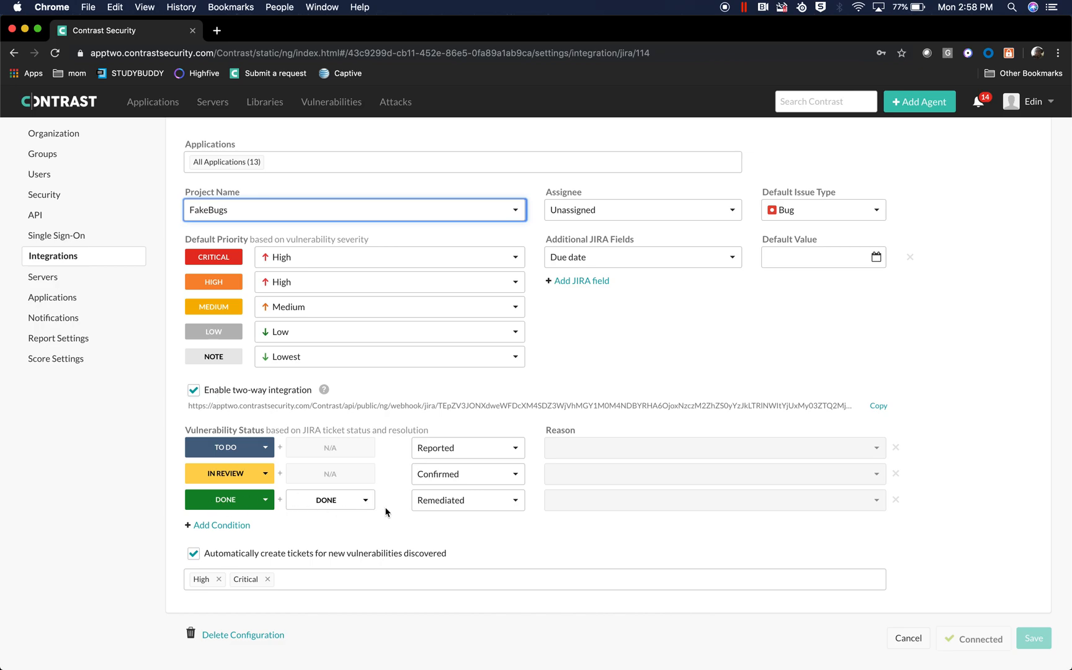
mouse_move(411, 571)
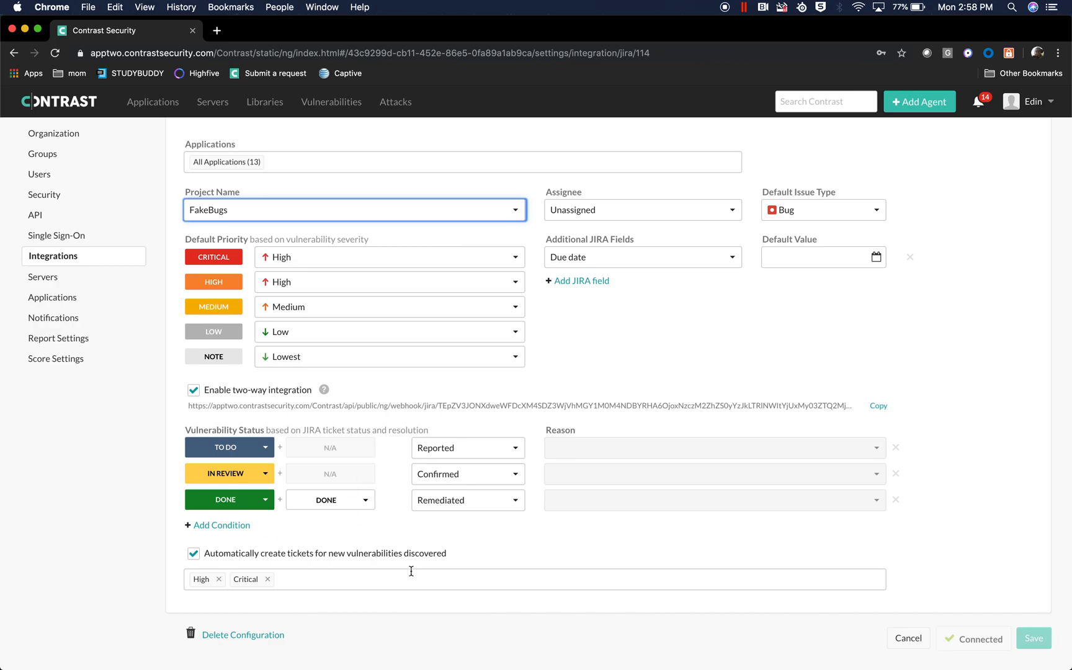
mouse_move(259, 456)
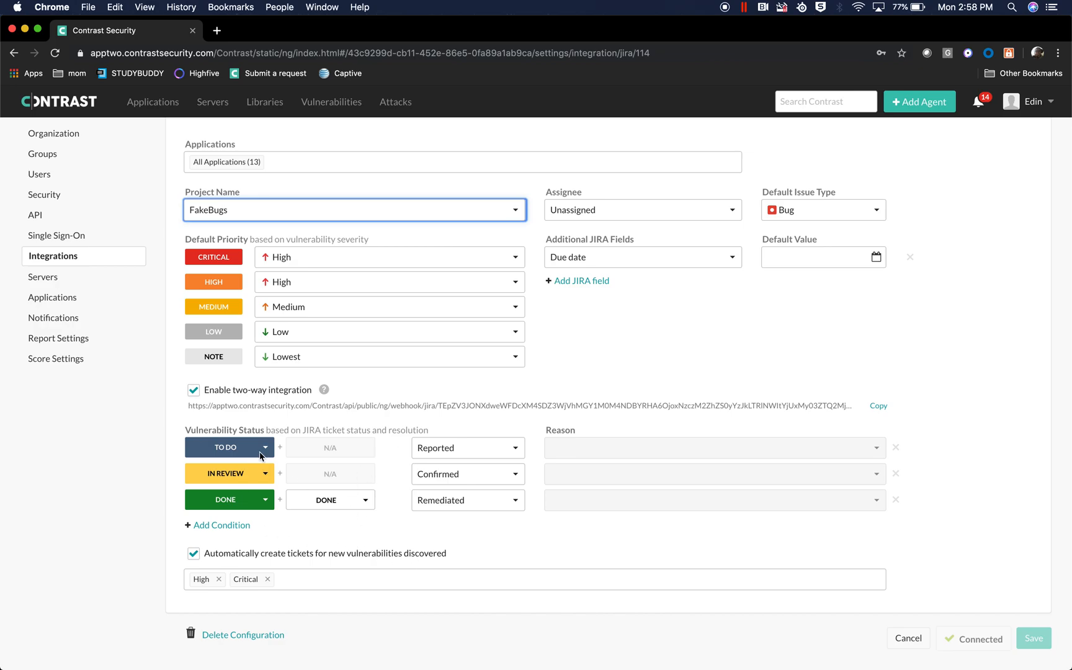
mouse_move(227, 453)
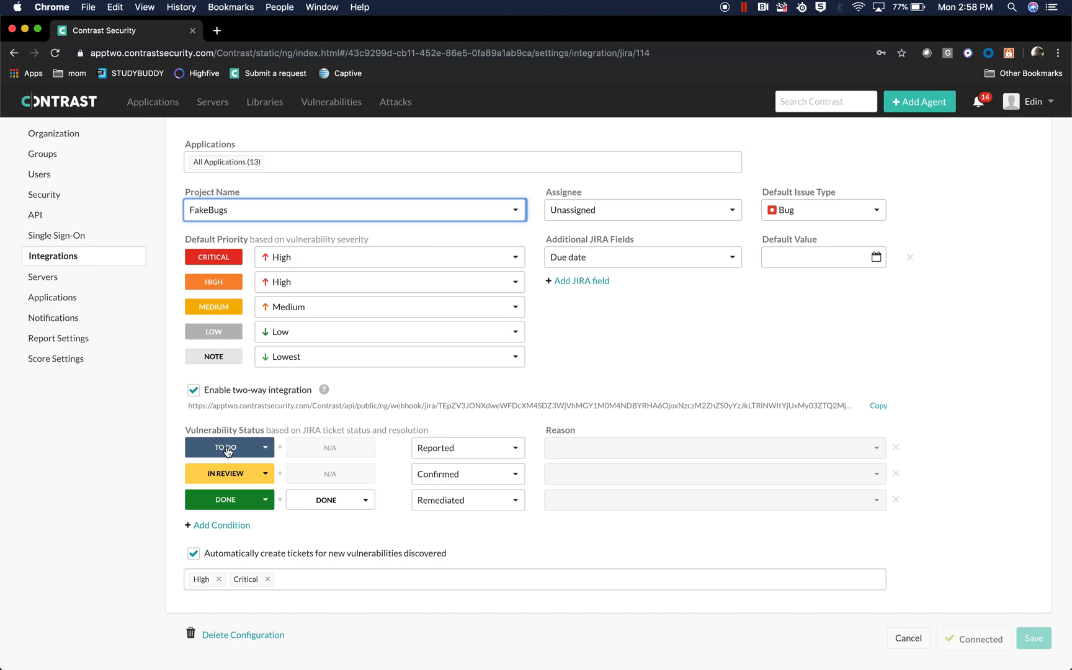
mouse_move(265, 435)
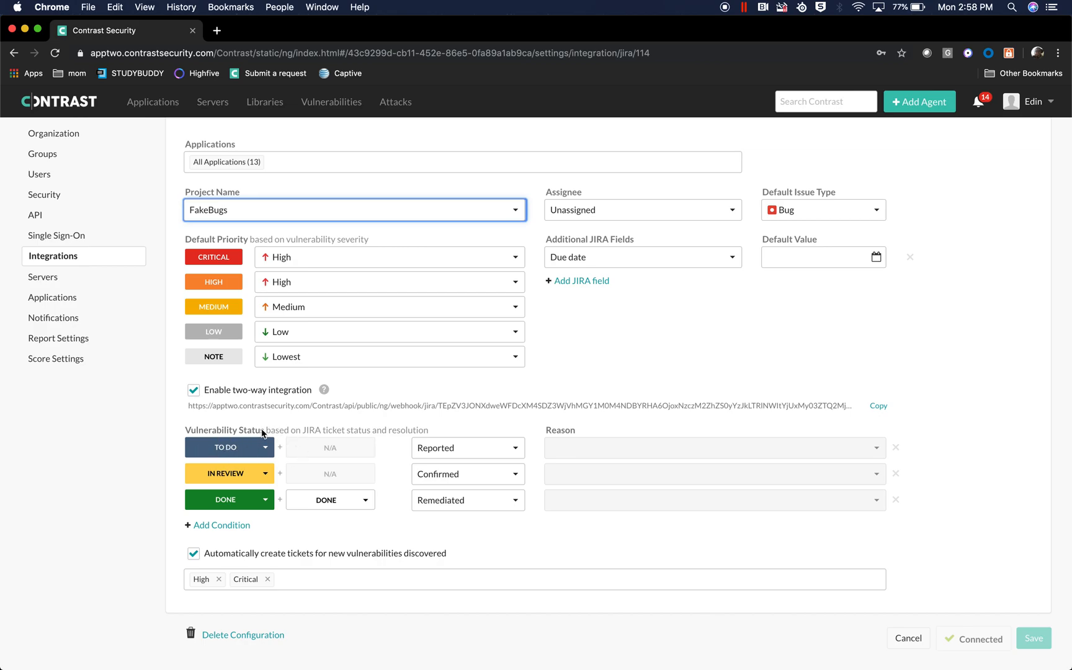
mouse_move(410, 492)
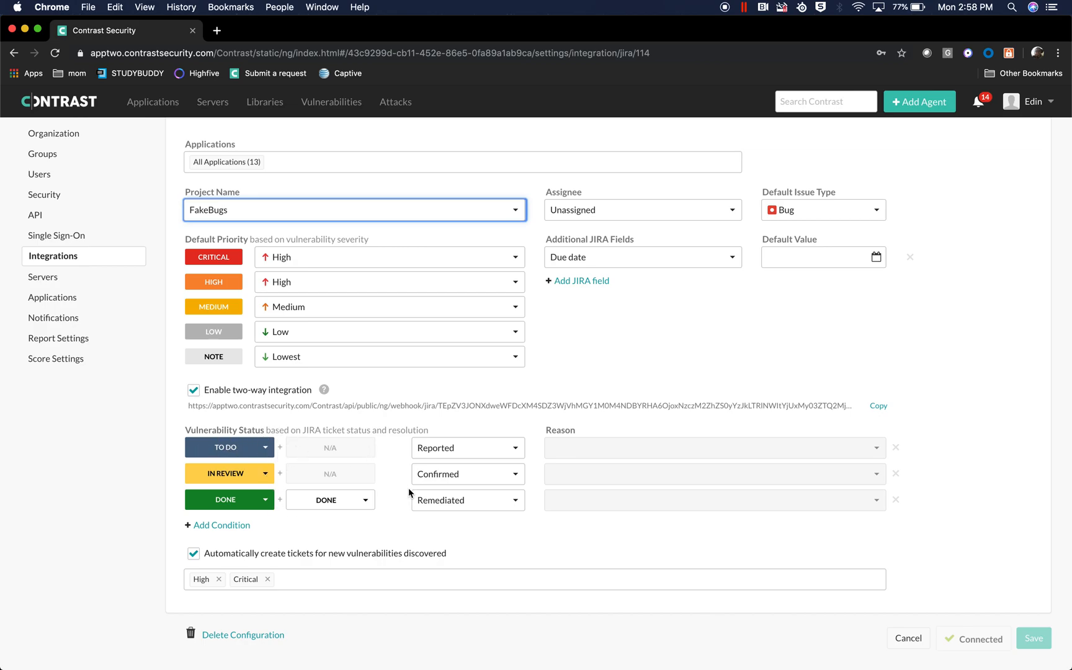
mouse_move(291, 573)
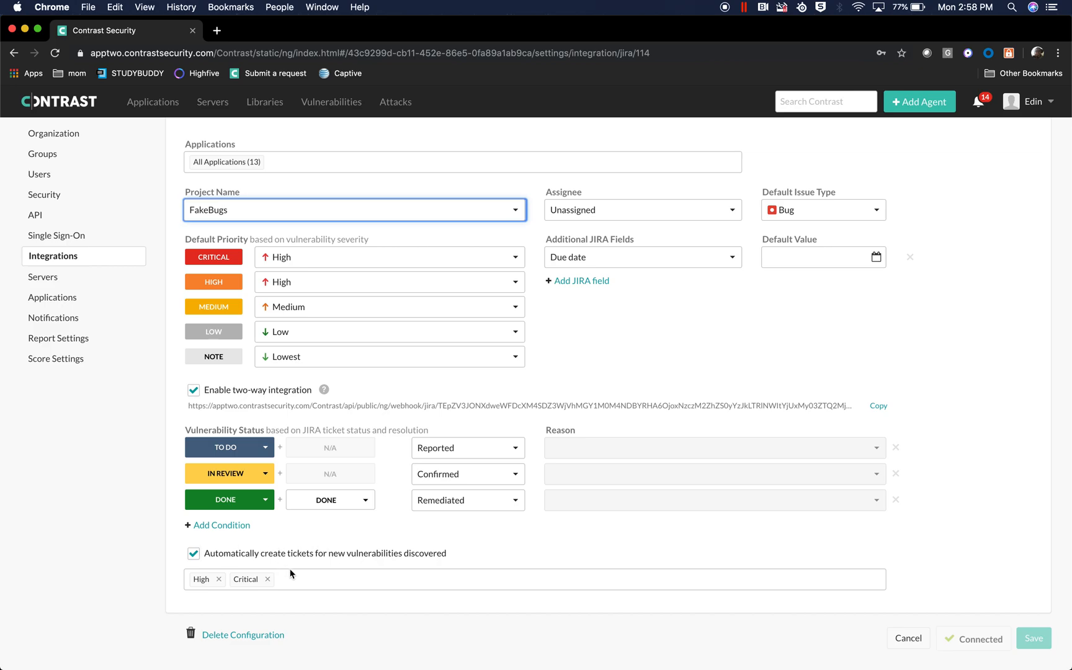
mouse_move(318, 570)
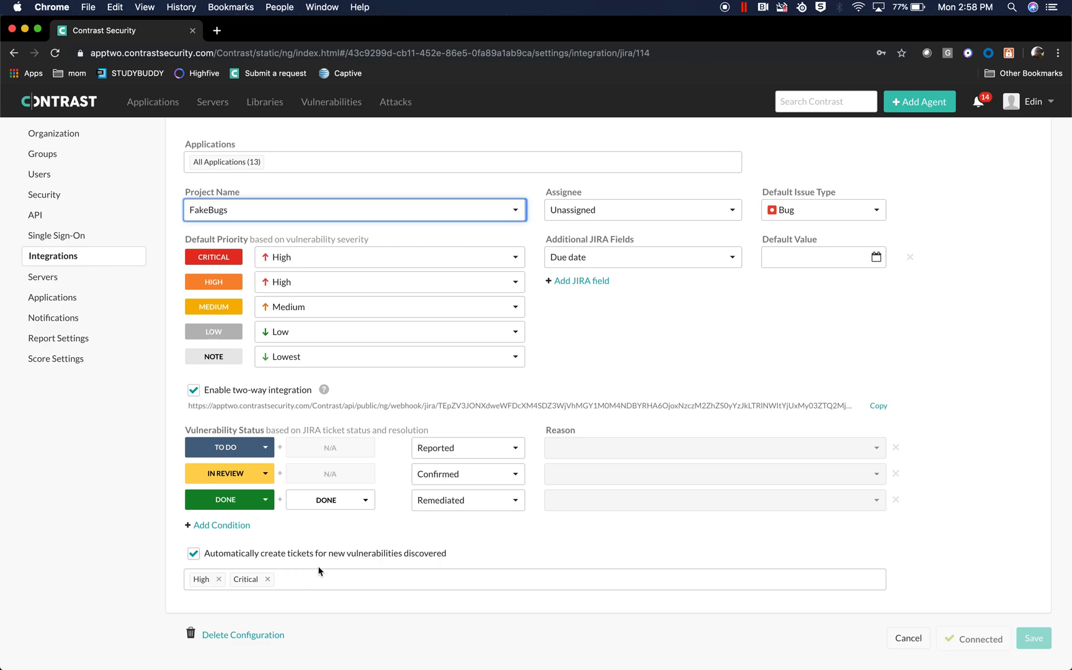
mouse_move(225, 589)
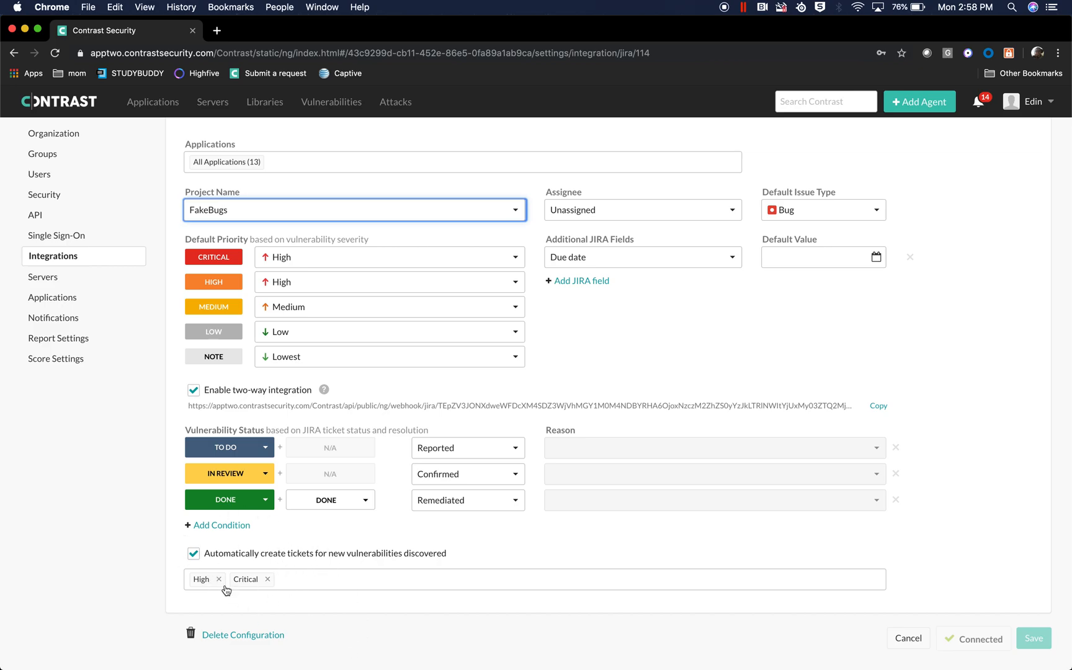
mouse_move(356, 578)
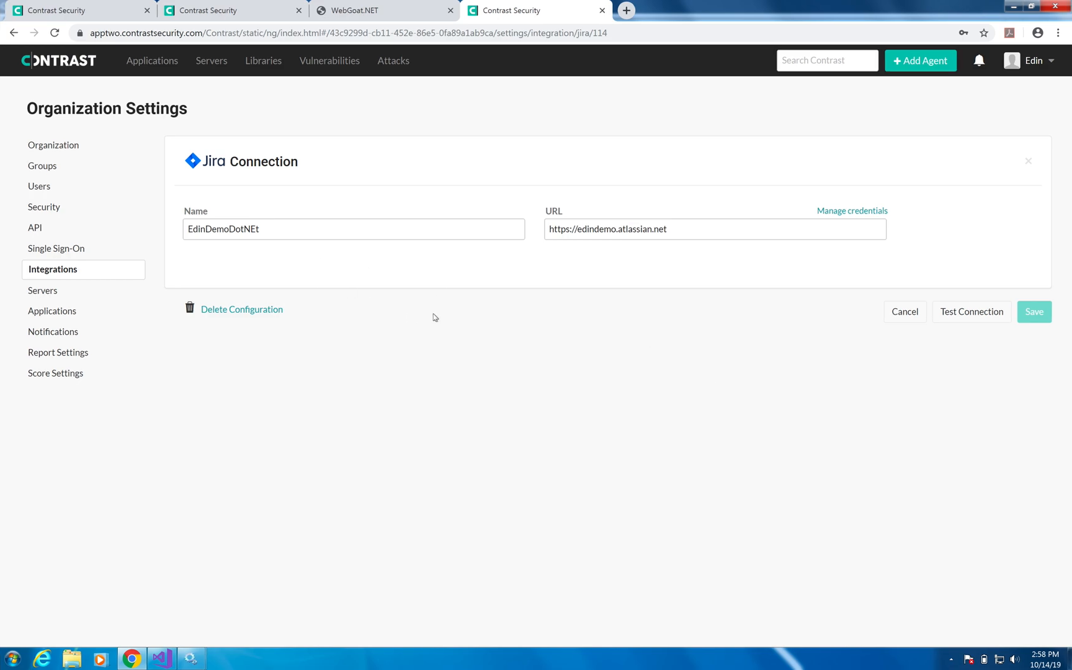
mouse_move(852, 211)
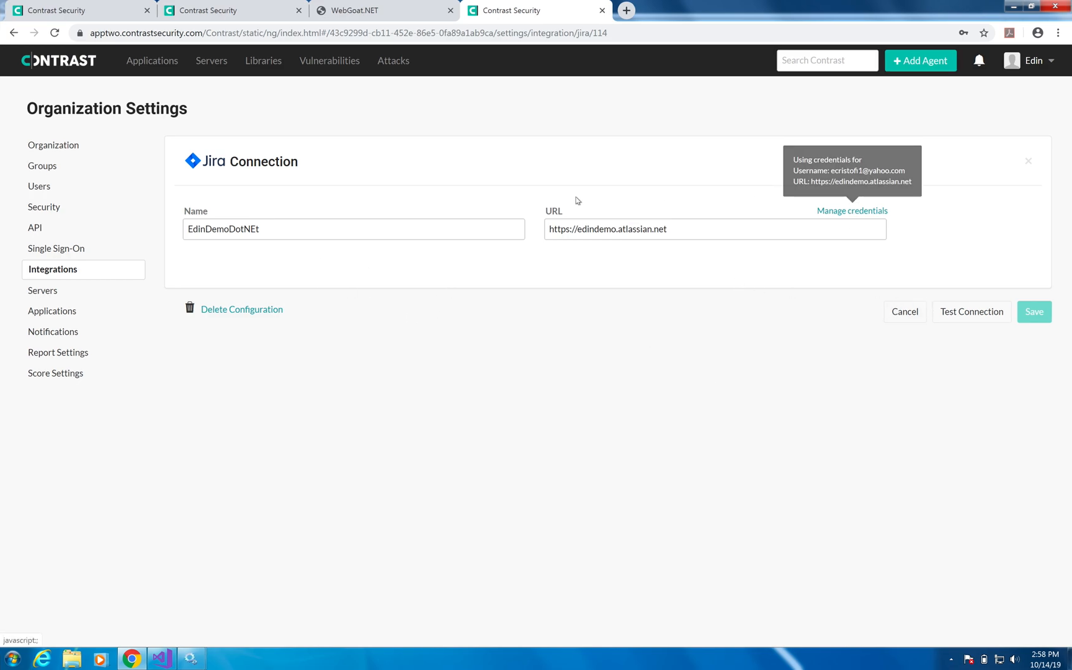
left_click(370, 9)
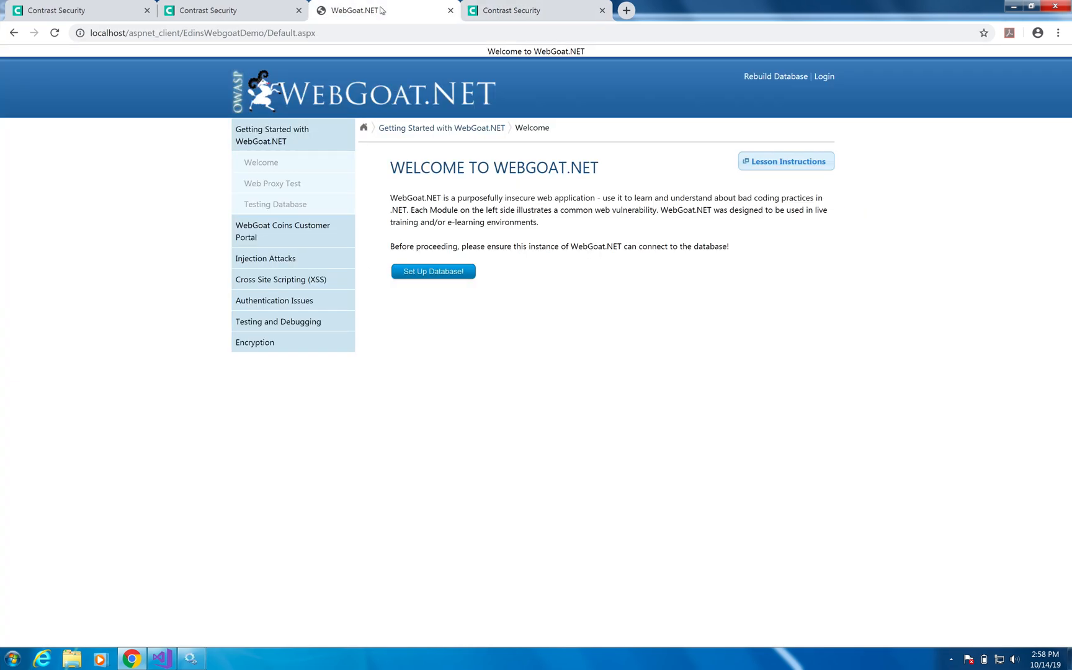
mouse_move(824, 75)
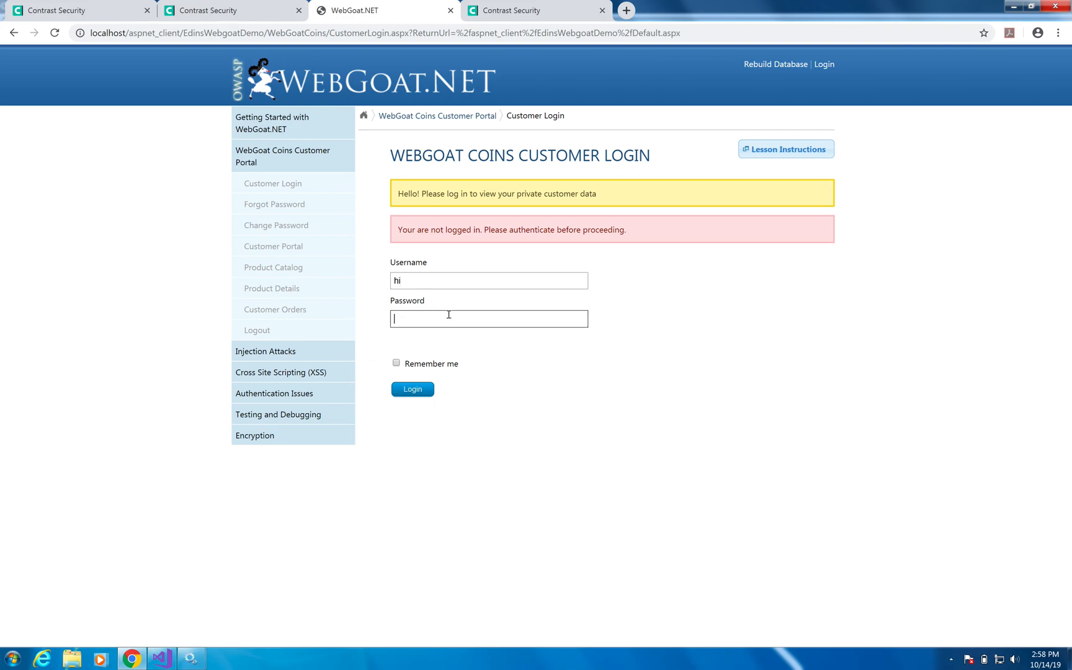
- Submit the WebGoat customer login producing a MySQL error, then return to Contrast
left_click(412, 388)
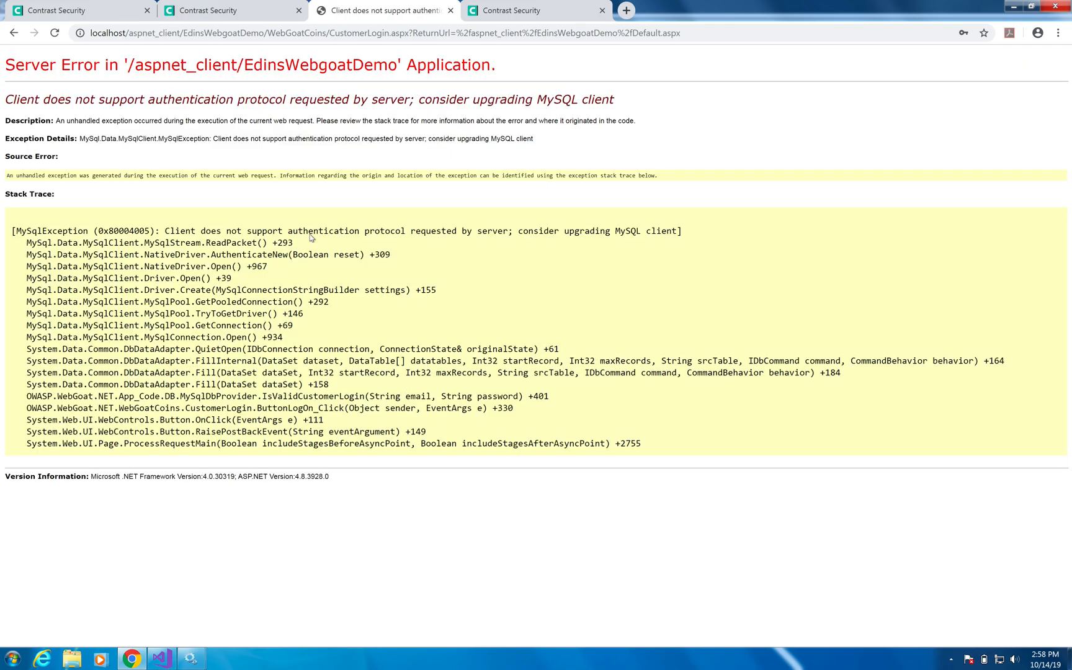
left_click(232, 10)
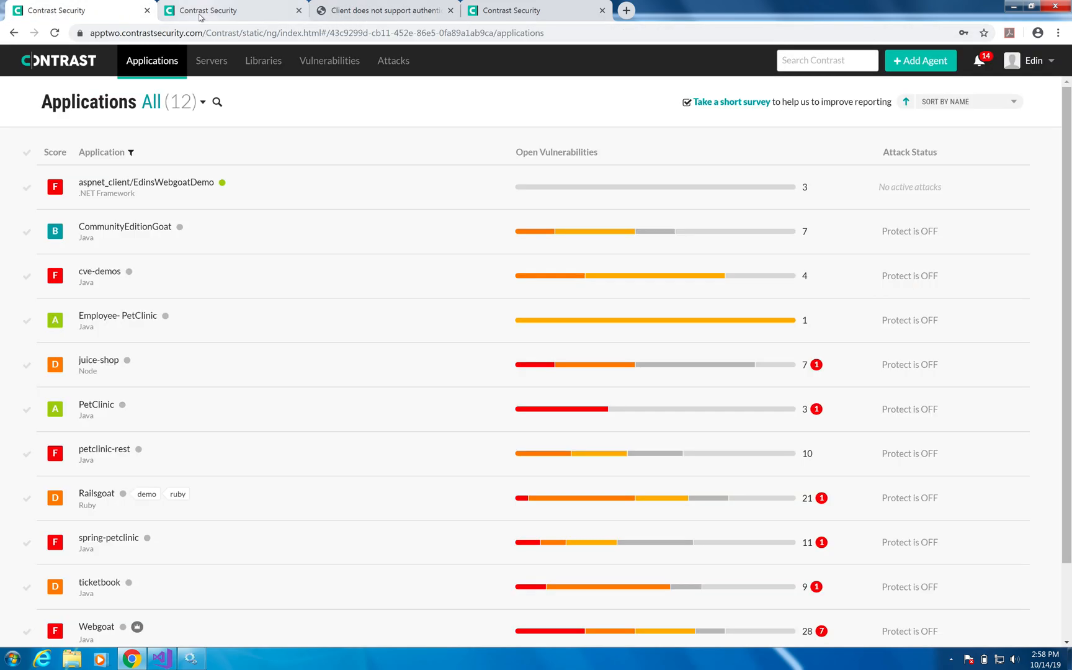
- From EdinsWebgoatDemo's vulnerabilities, follow the SQL Injection's auto-created Jira issue FAK-6
left_click(145, 182)
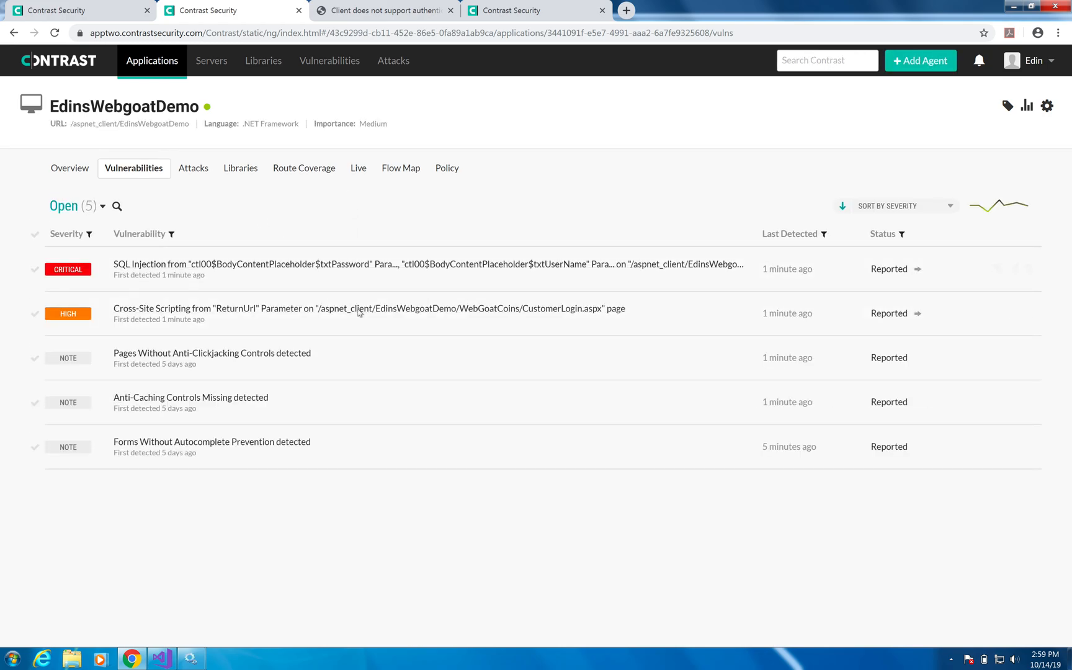
mouse_move(633, 507)
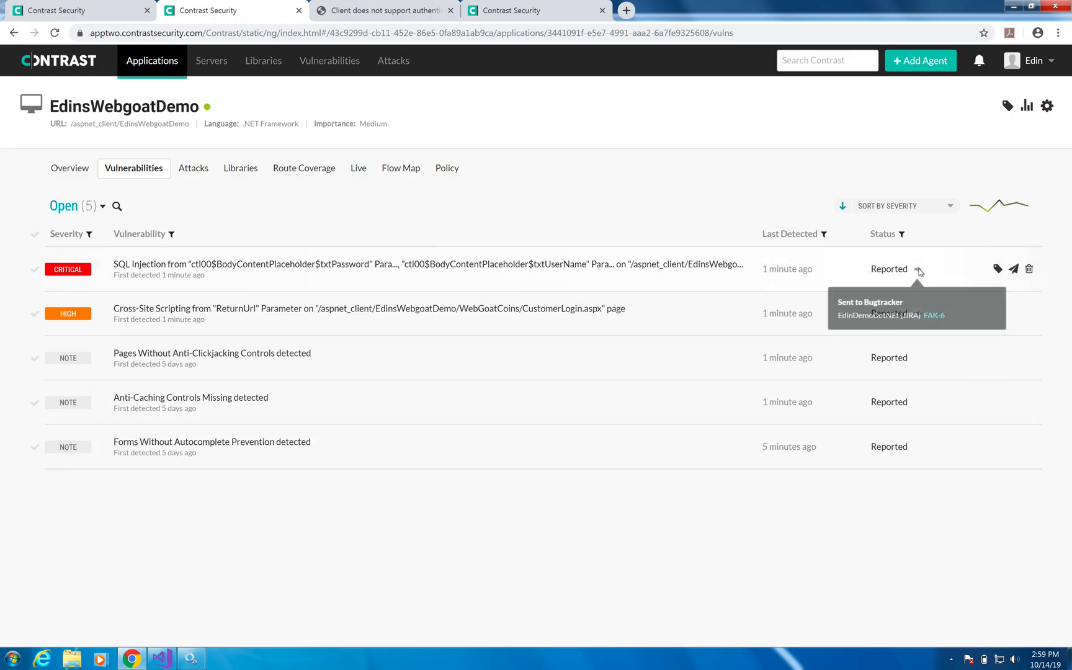
mouse_move(919, 272)
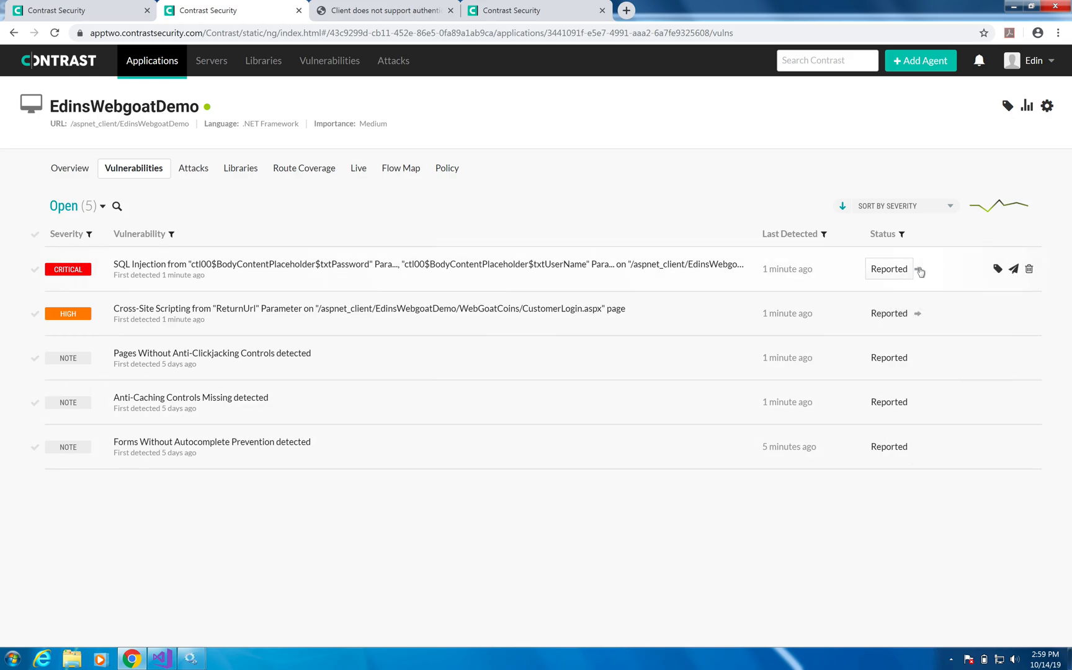
mouse_move(942, 257)
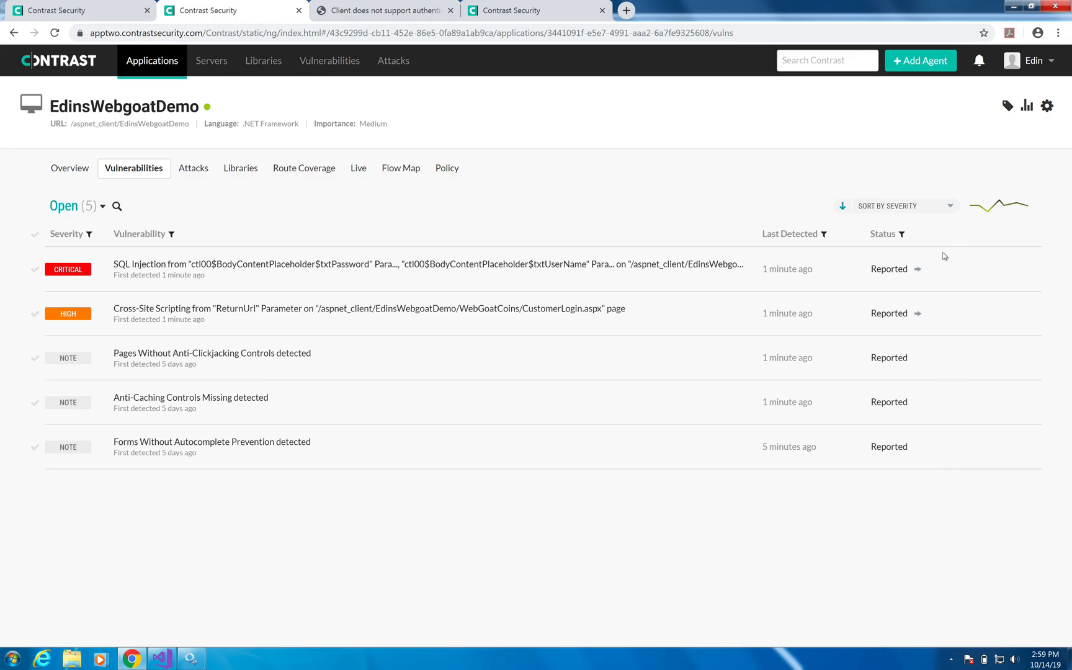
mouse_move(918, 268)
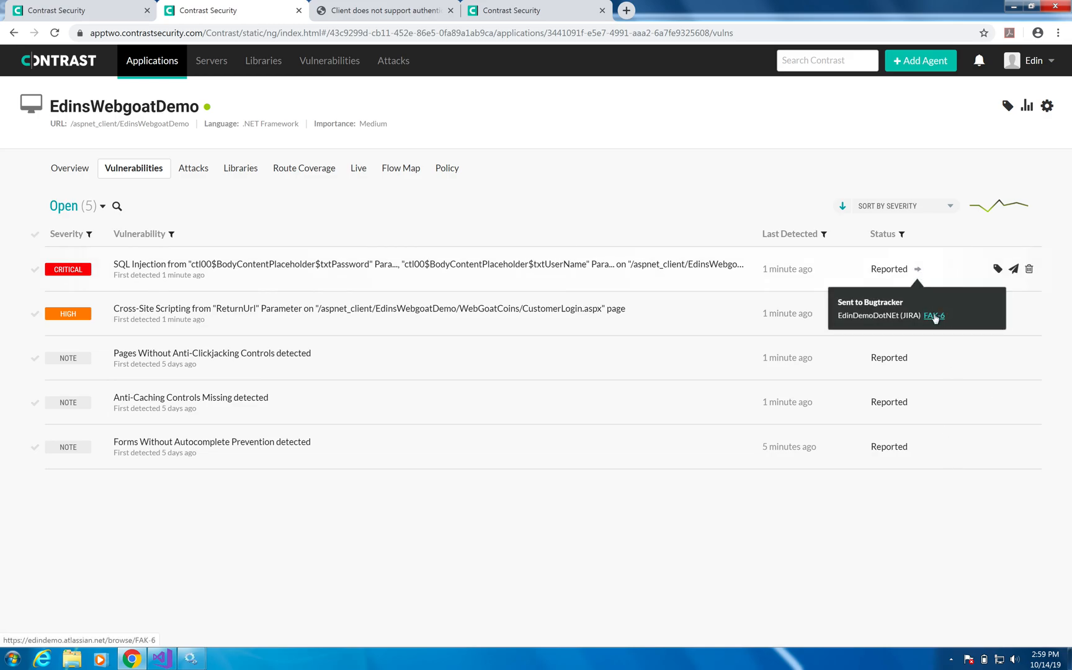
left_click(934, 316)
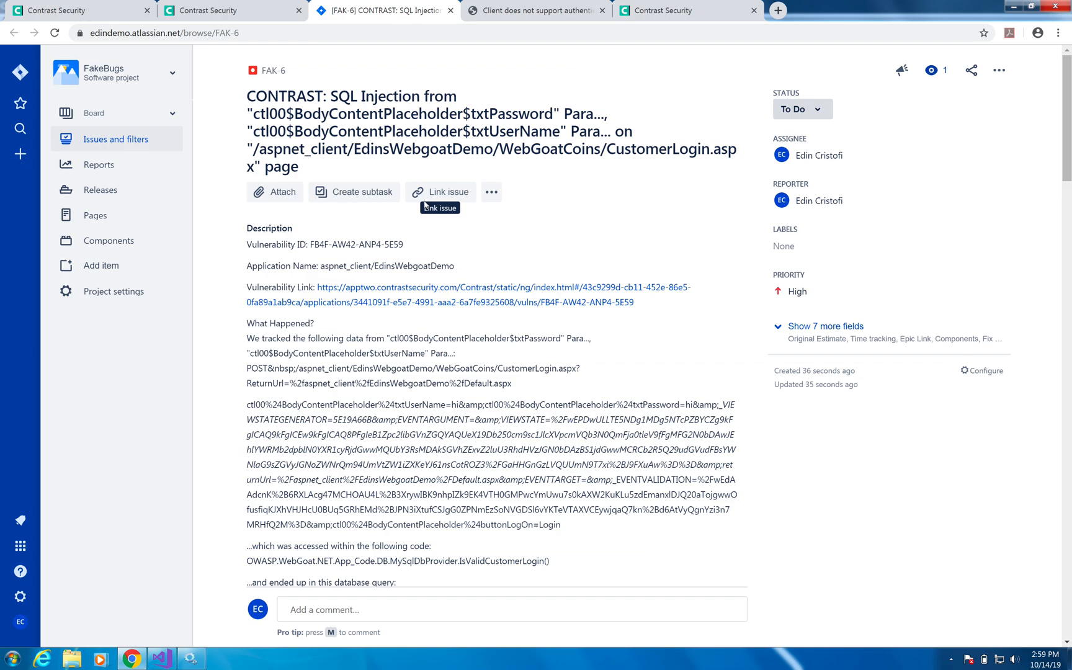
- Mark Jira issue FAK-6 as Done and return to the Contrast vulnerability list
scroll("down", 3)
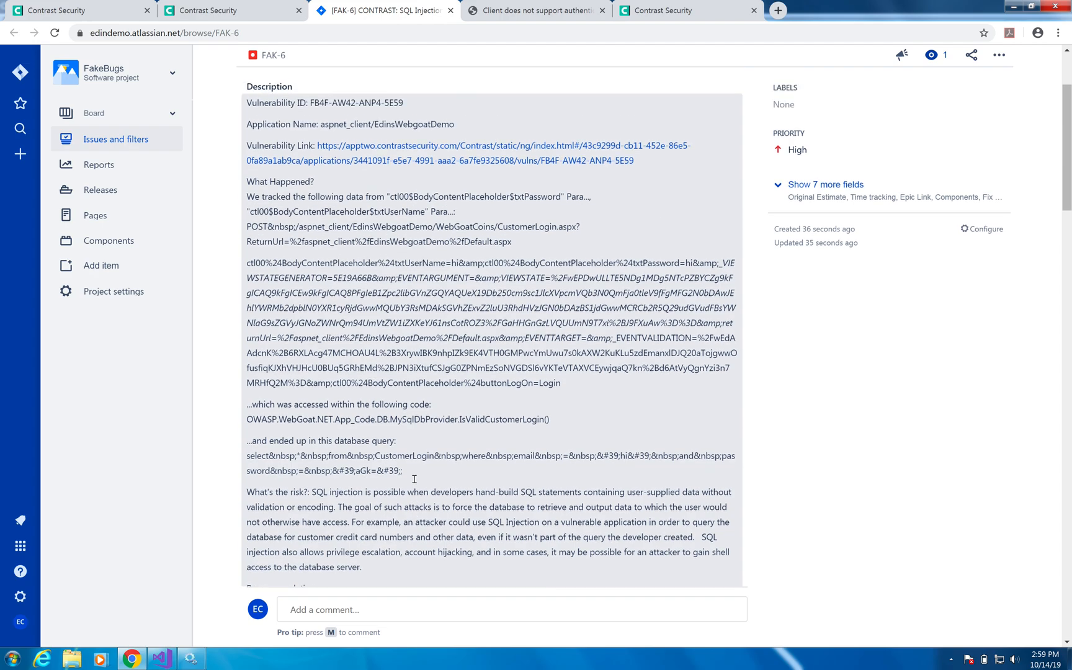
scroll("up", 3)
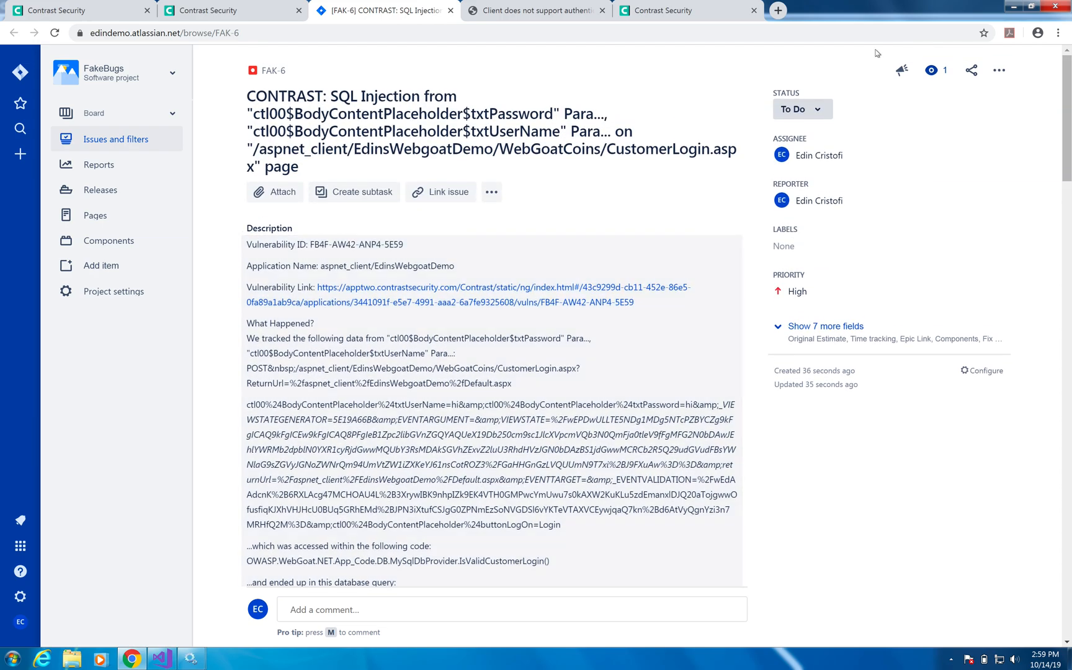
left_click(802, 109)
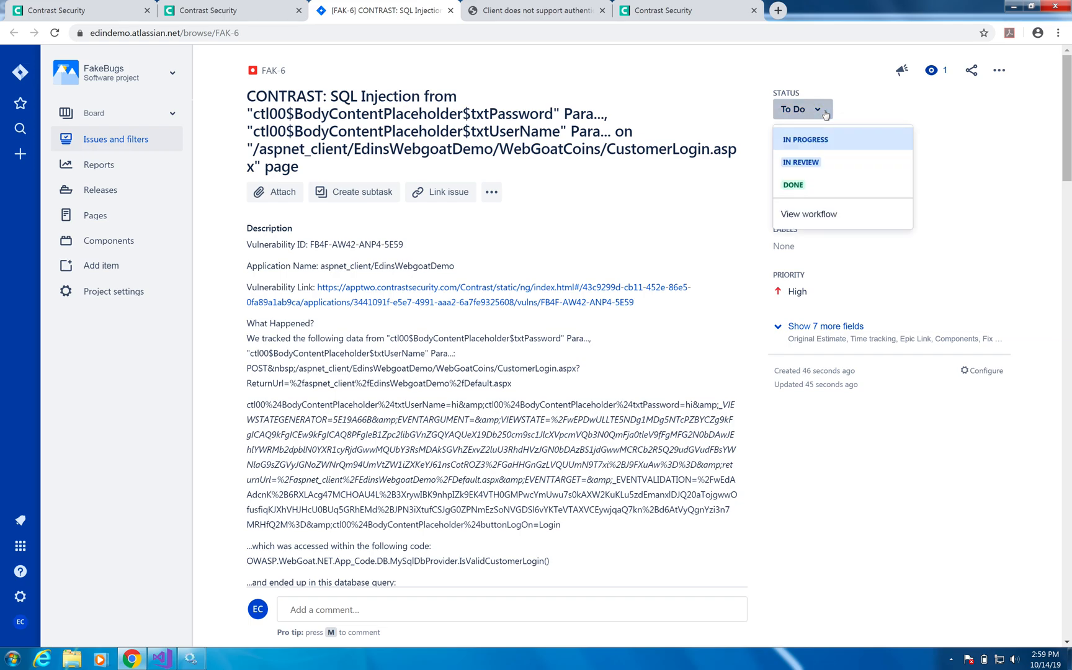
mouse_move(793, 185)
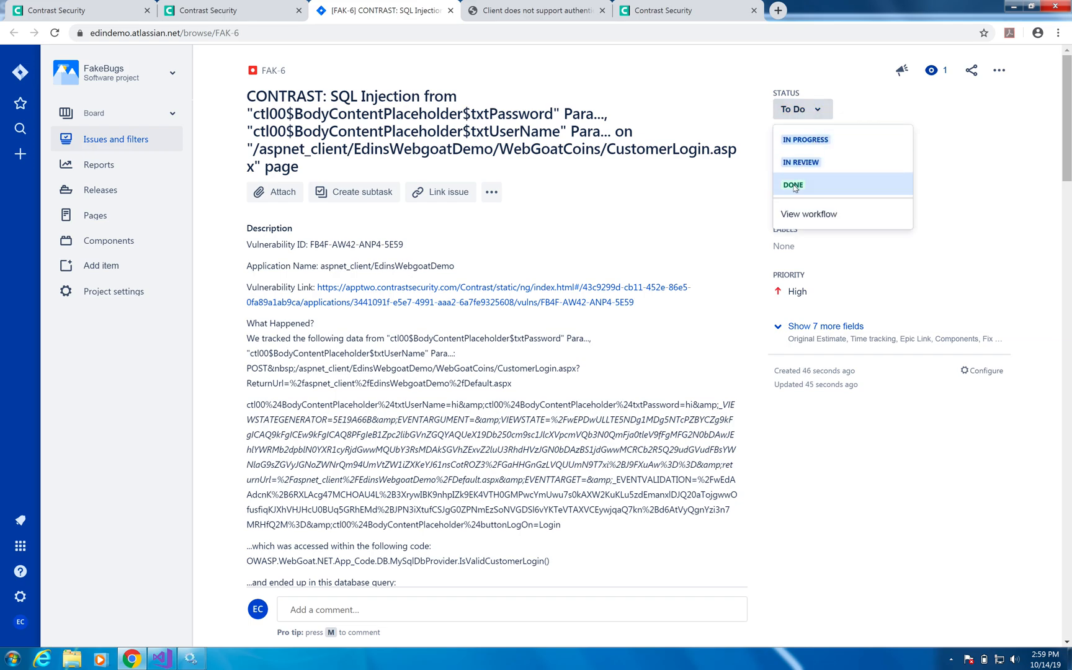
left_click(792, 184)
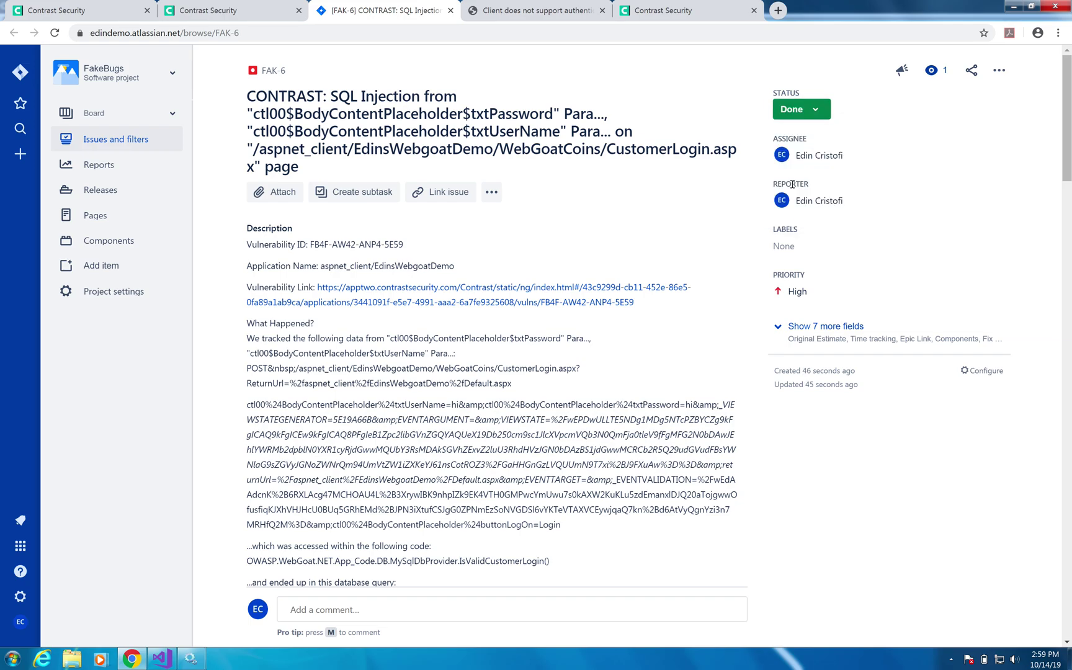
left_click(800, 110)
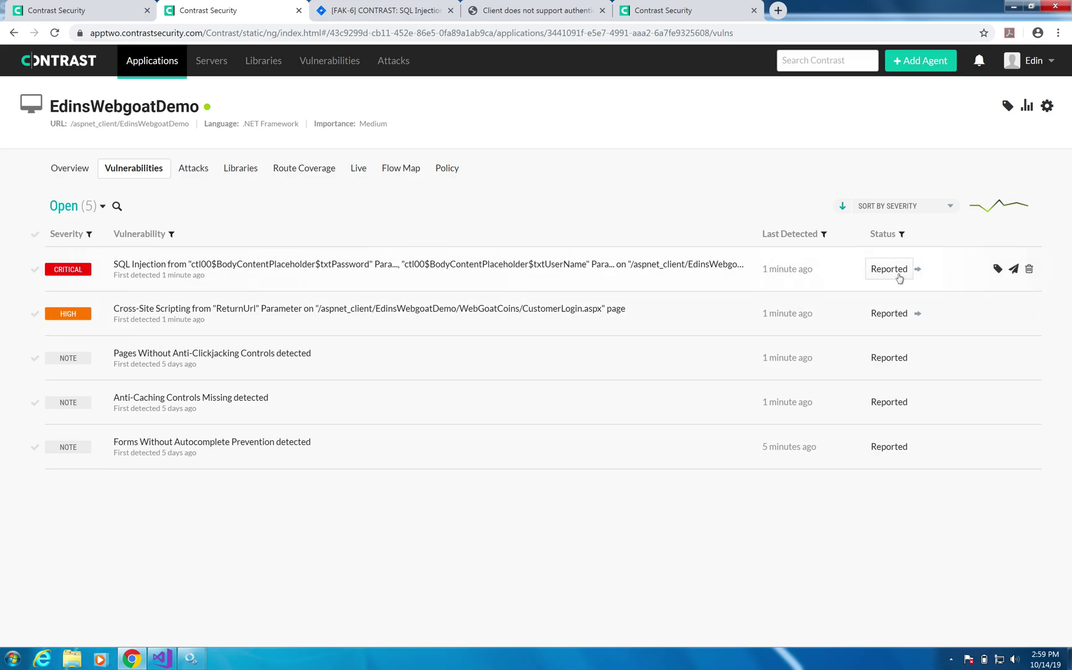
mouse_move(56, 32)
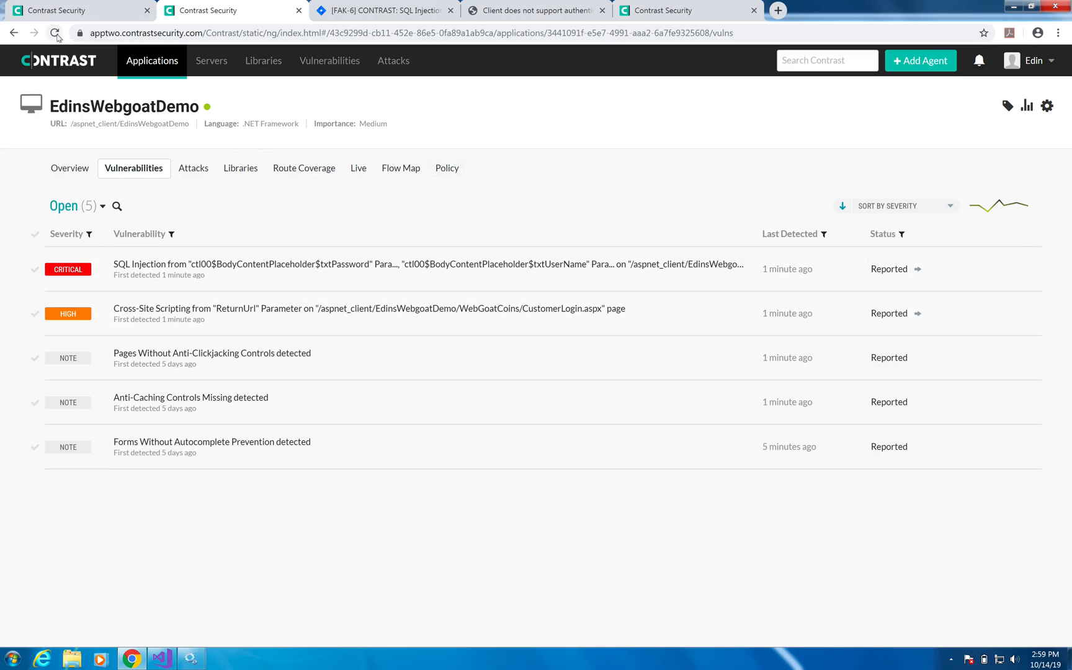
- Refresh to four open vulnerabilities, show all statuses, and bring up the SQL Injection details
left_click(56, 32)
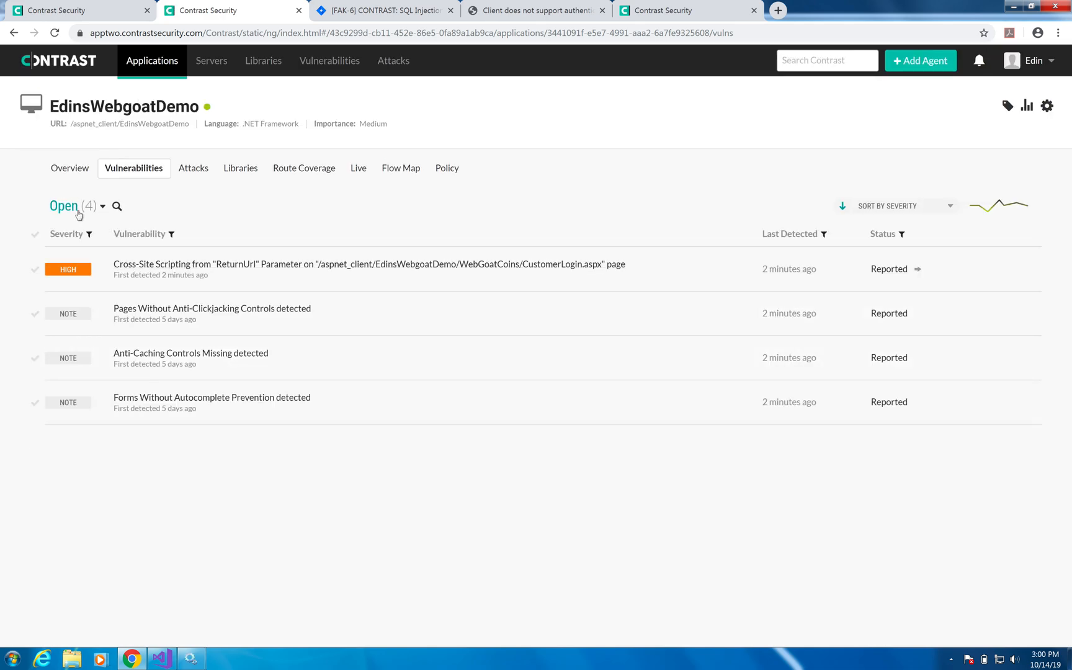
mouse_move(700, 286)
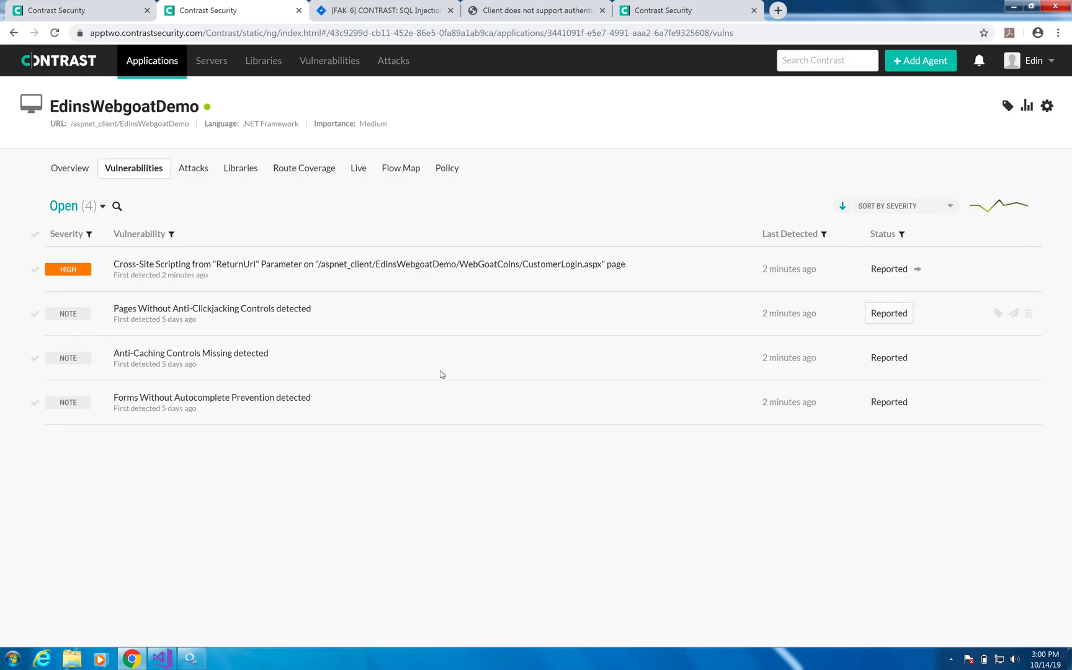
left_click(71, 206)
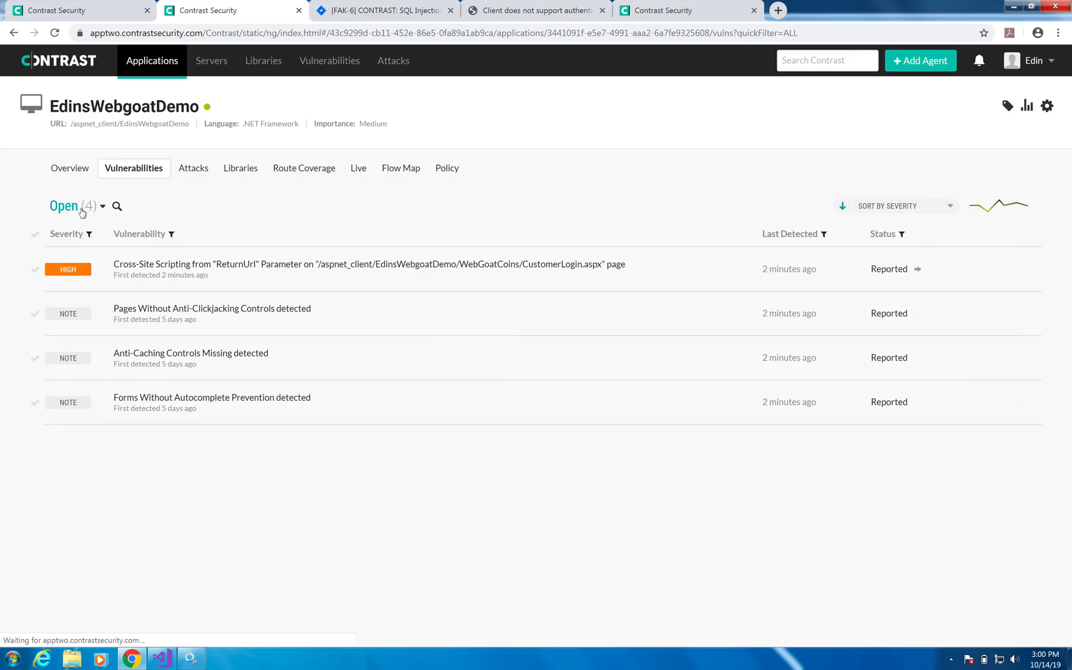
left_click(77, 206)
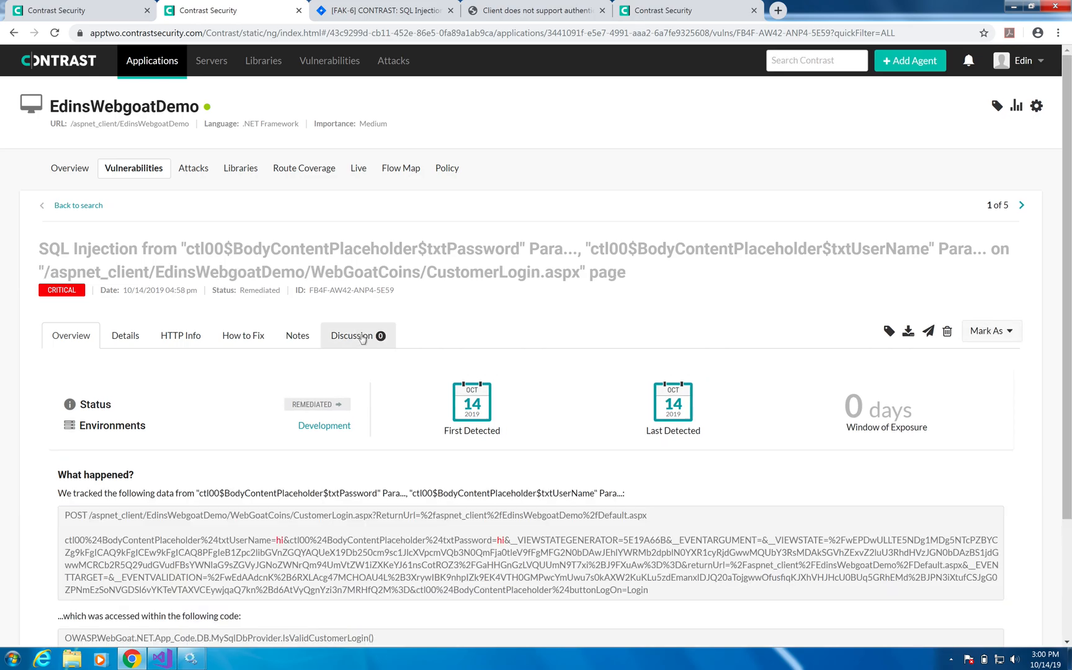
- Check the SQL Injection discussion showing it Remediated via the Jira FAK-6 update
left_click(351, 335)
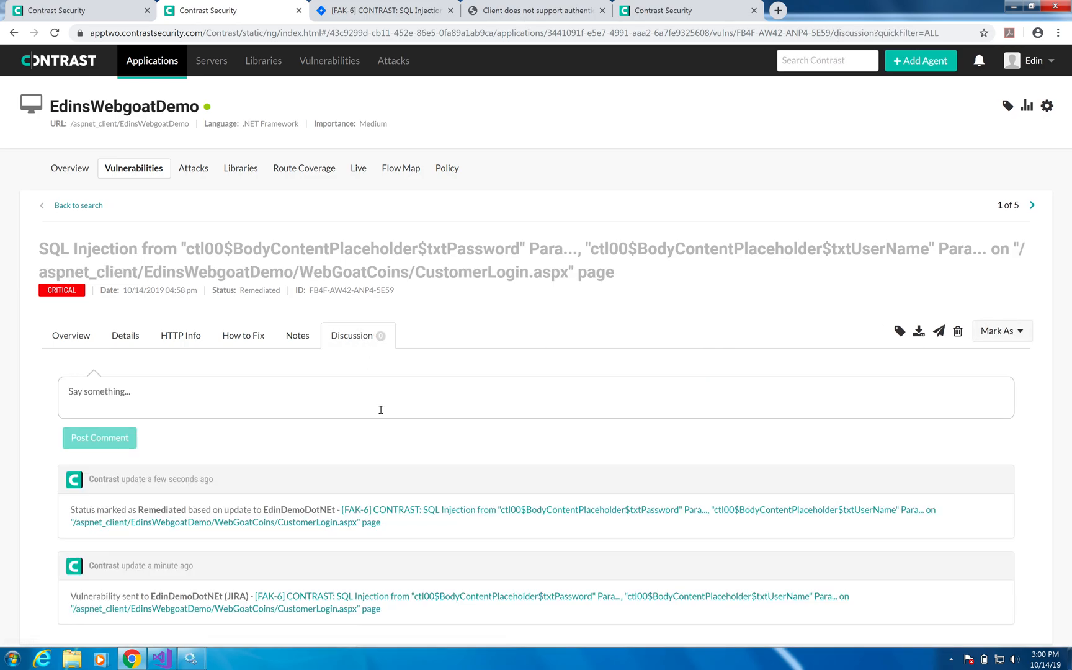
mouse_move(109, 602)
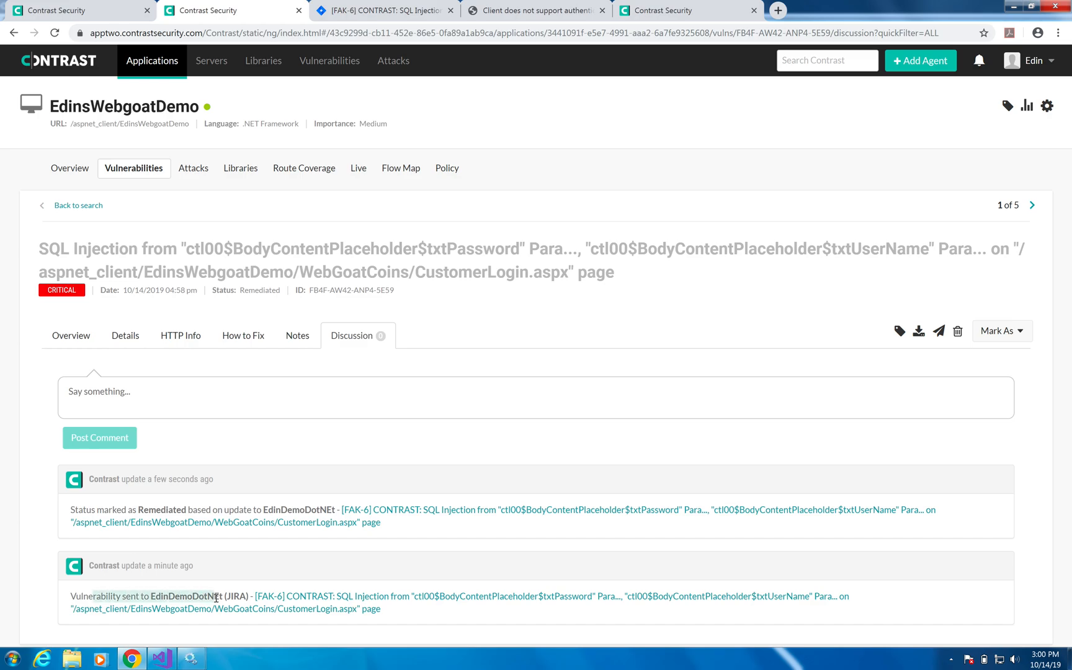
mouse_move(95, 513)
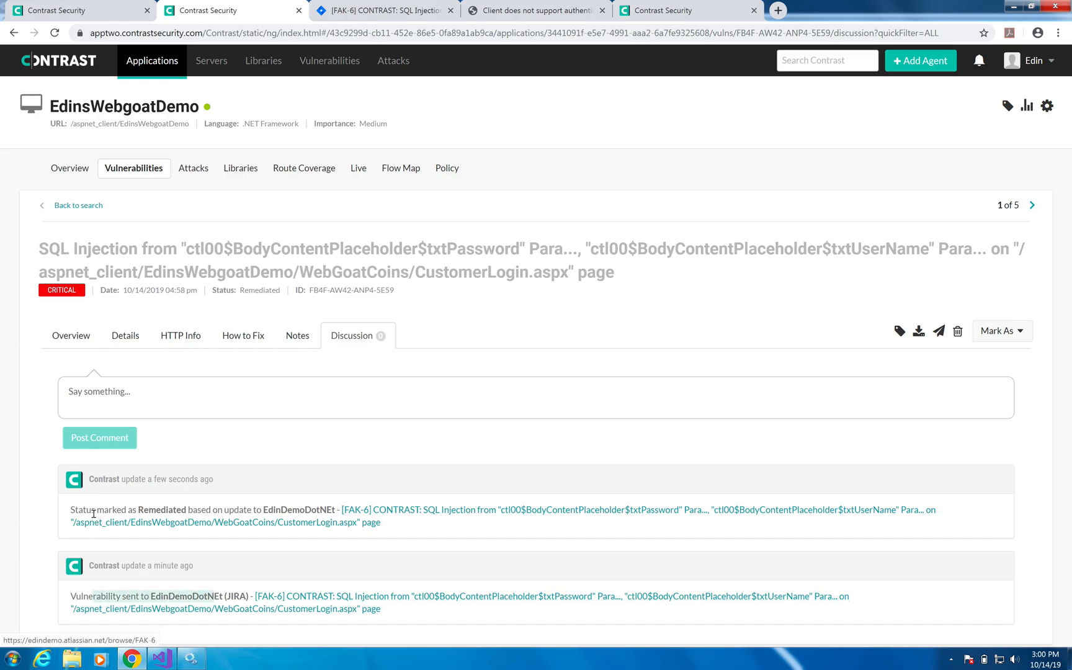